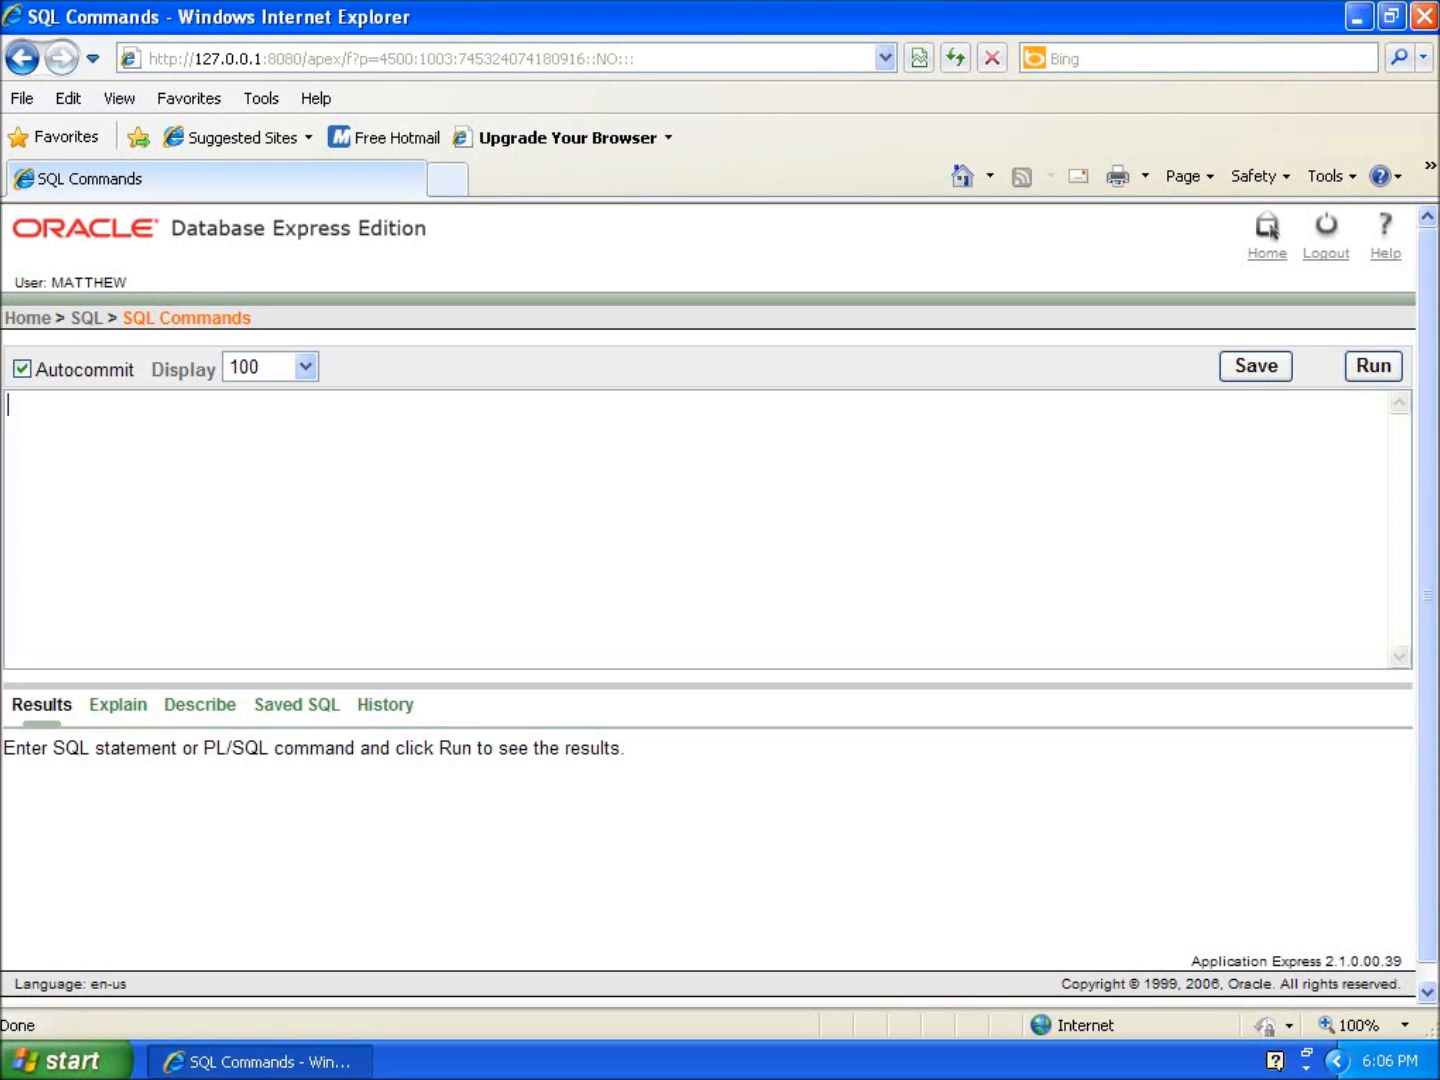
- Type the query 'select * from books;' into the SQL Commands editor
{"action": "type", "text": "select *"}
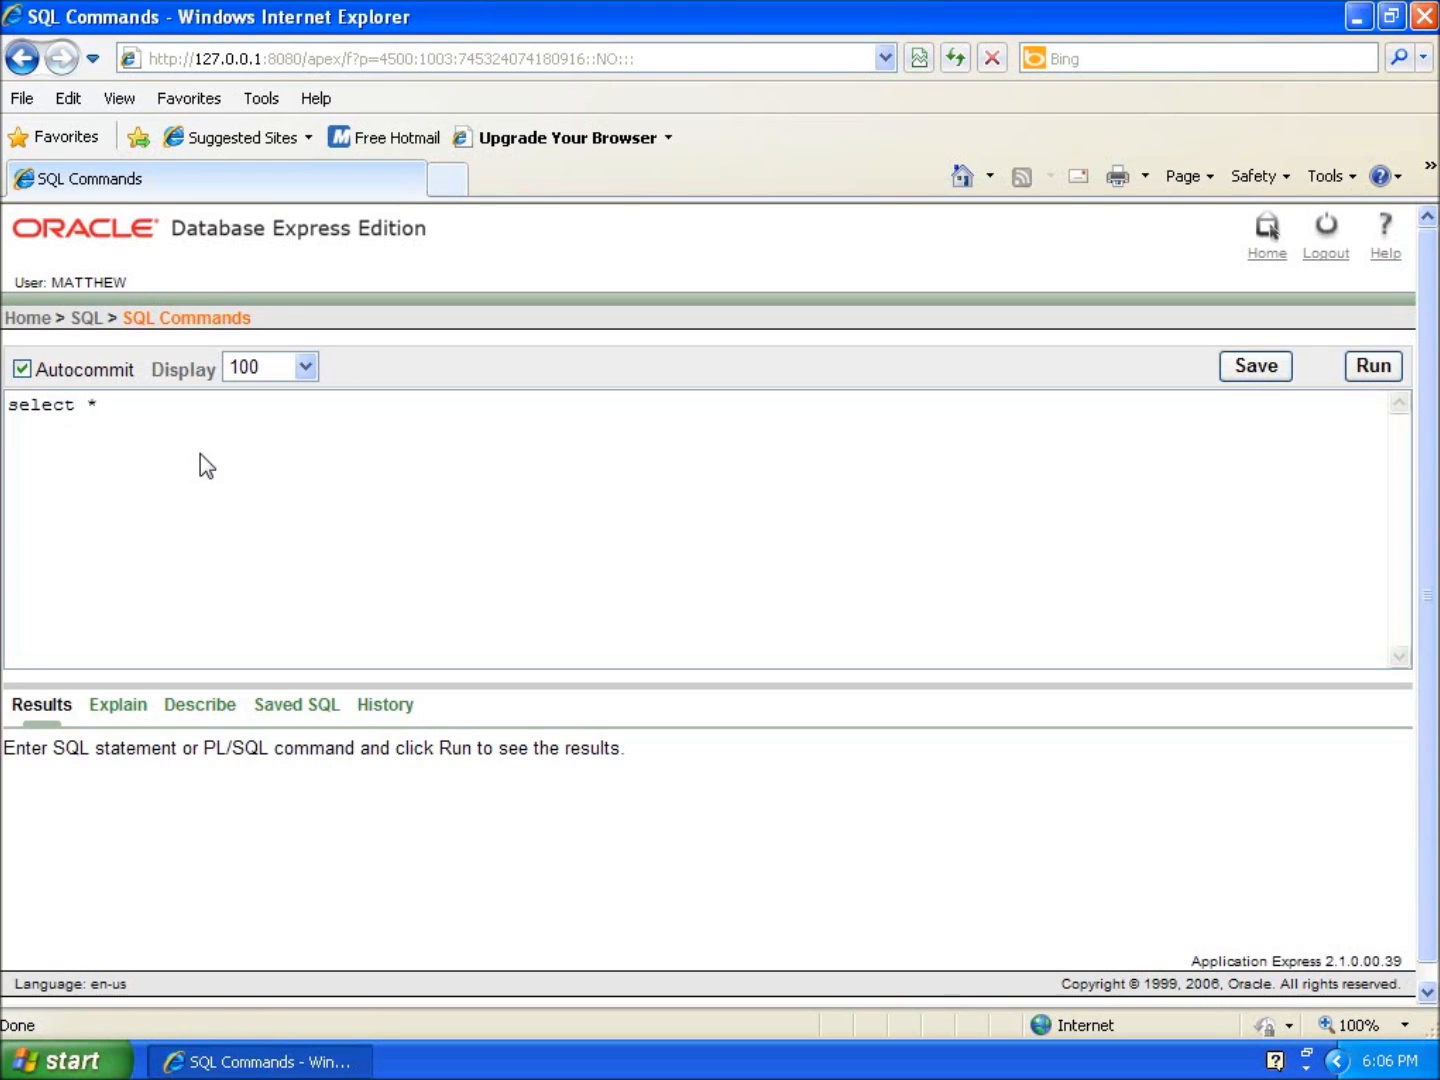
{"action": "type", "text": "fro"}
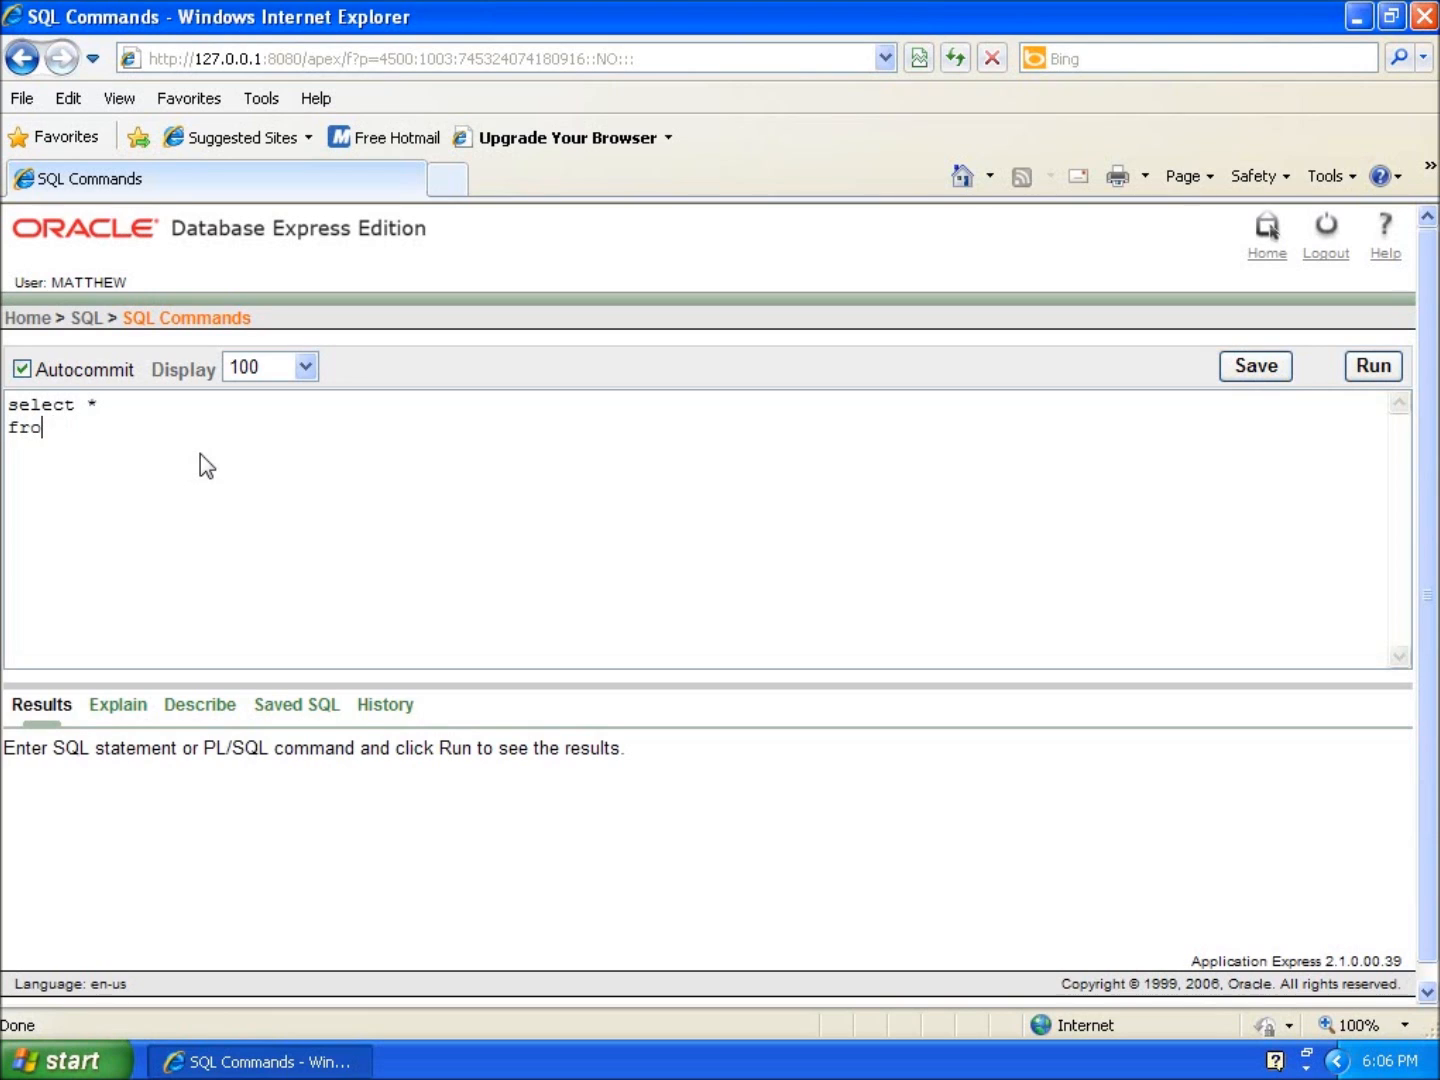
{"action": "type", "text": "m book"}
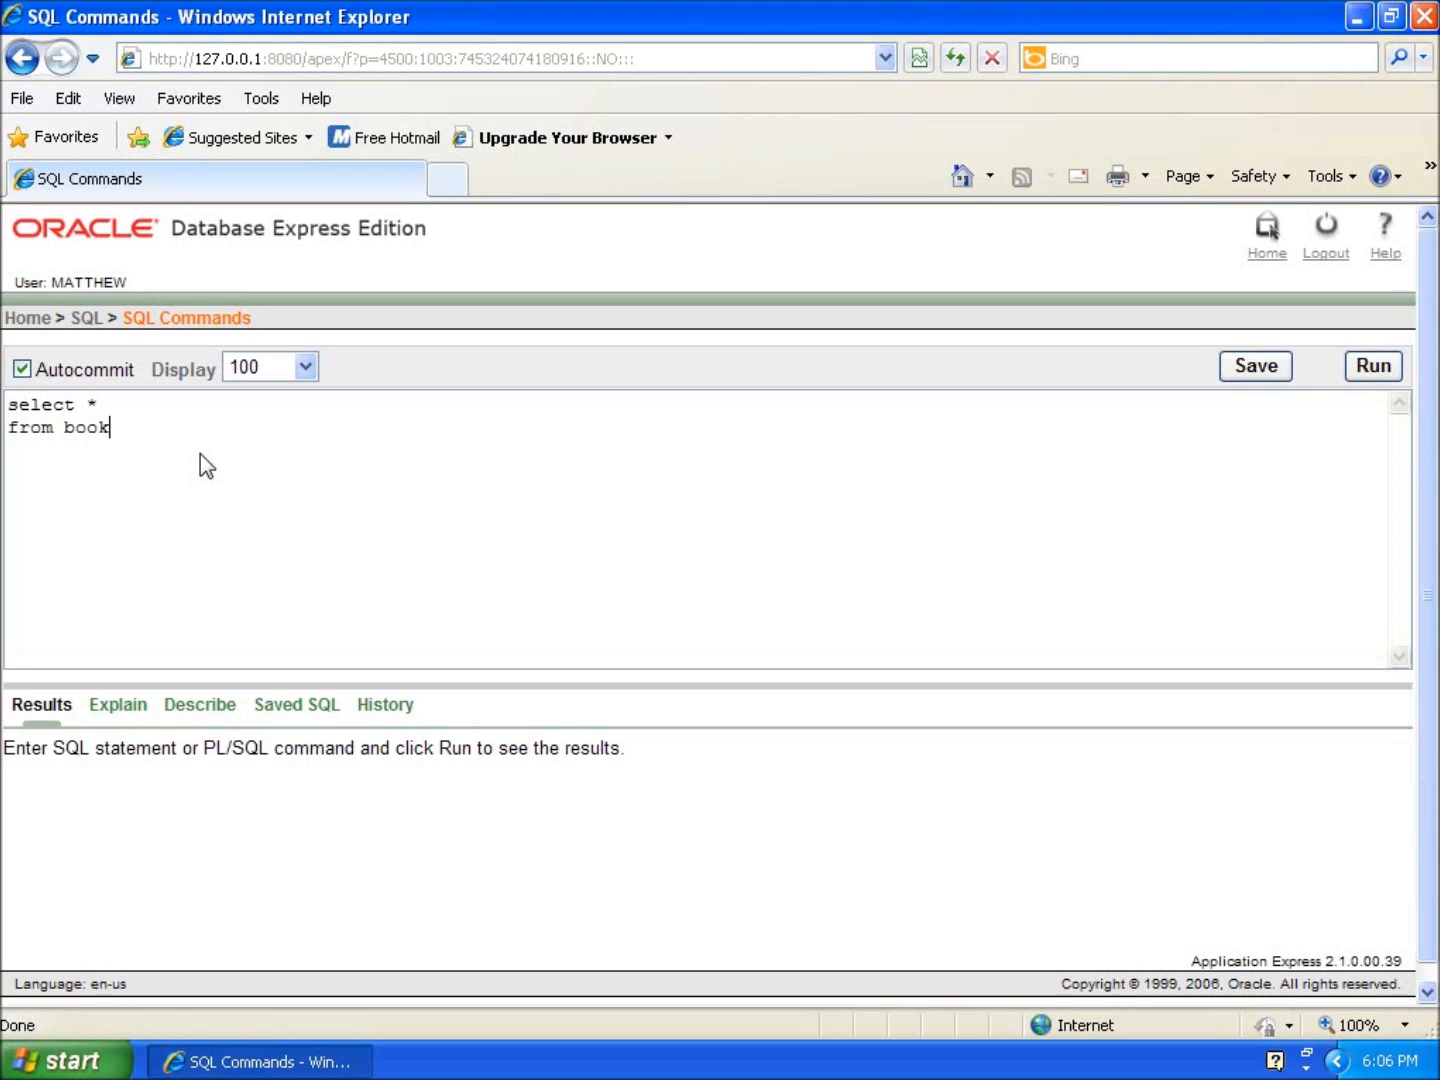
{"action": "type", "text": "s;"}
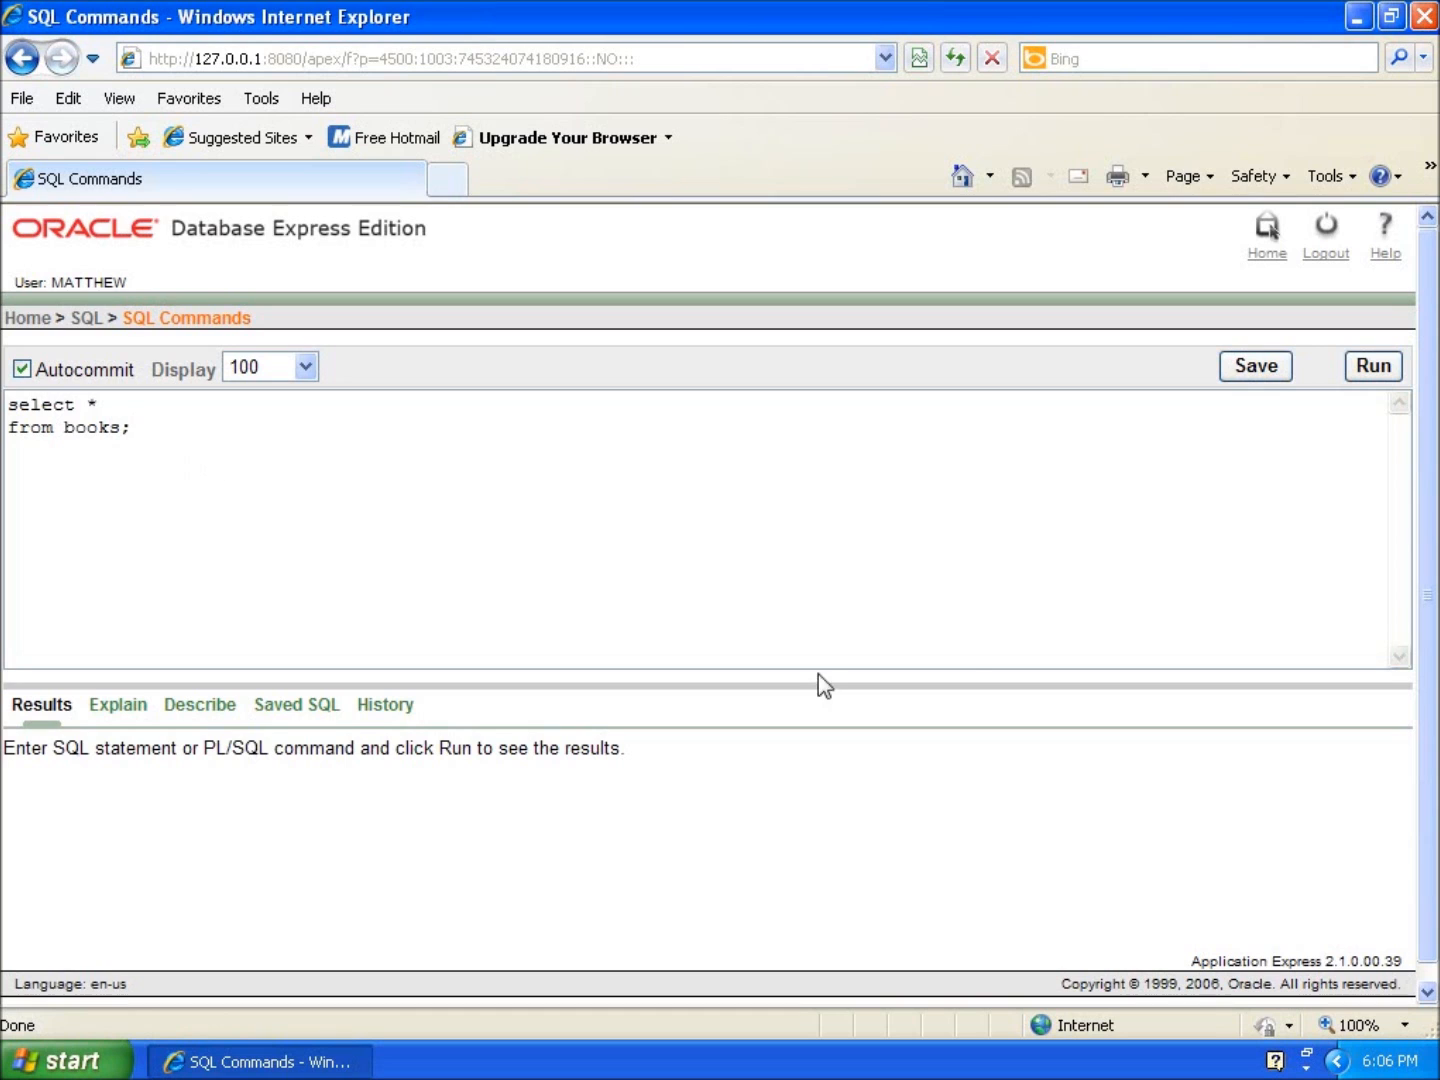
- Run the books query, returning 11 rows with book 11 lacking a binding
{"action": "left_click", "coordinate": [1372, 365]}
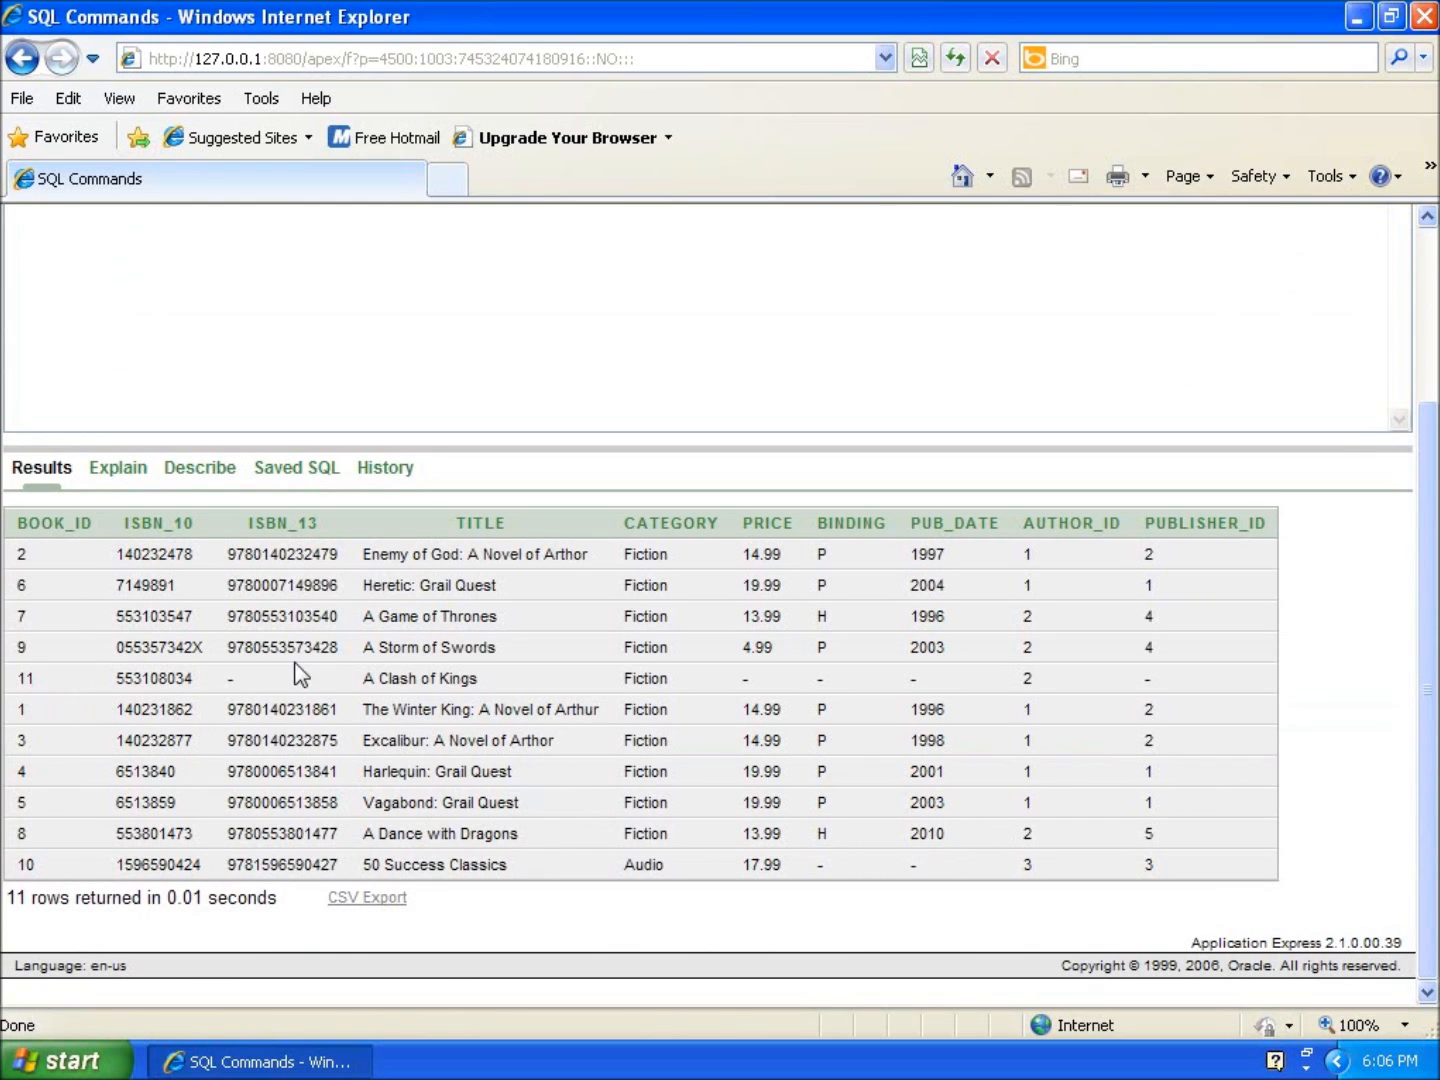
{"action": "mouse_move", "coordinate": [770, 690]}
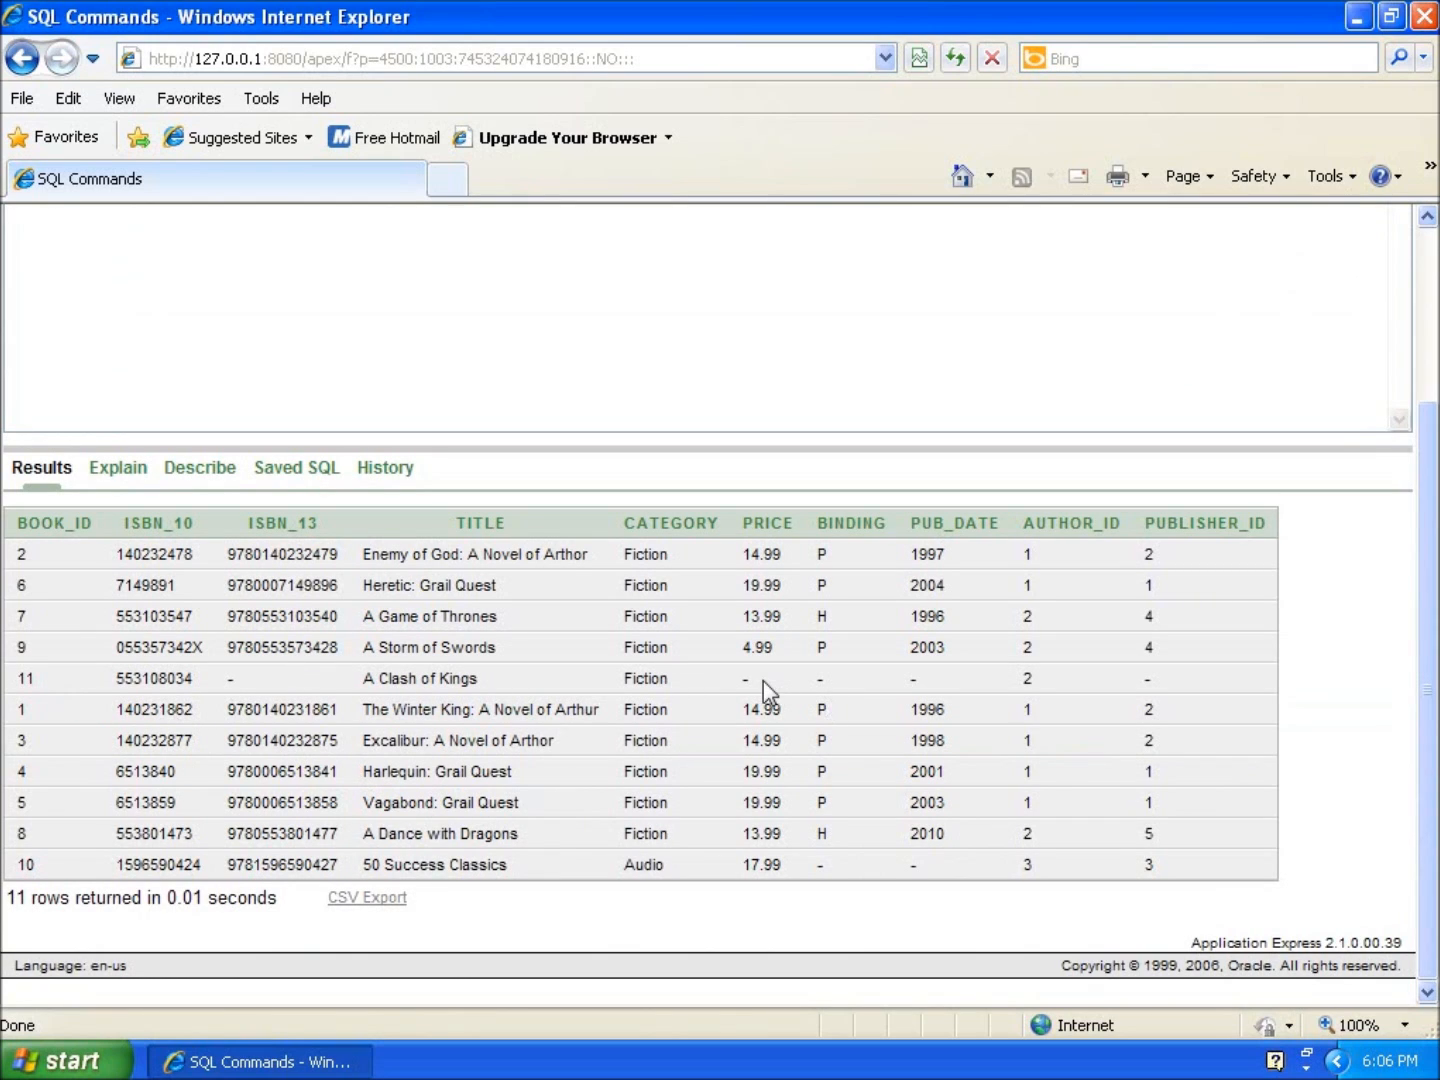
{"action": "mouse_move", "coordinate": [830, 690]}
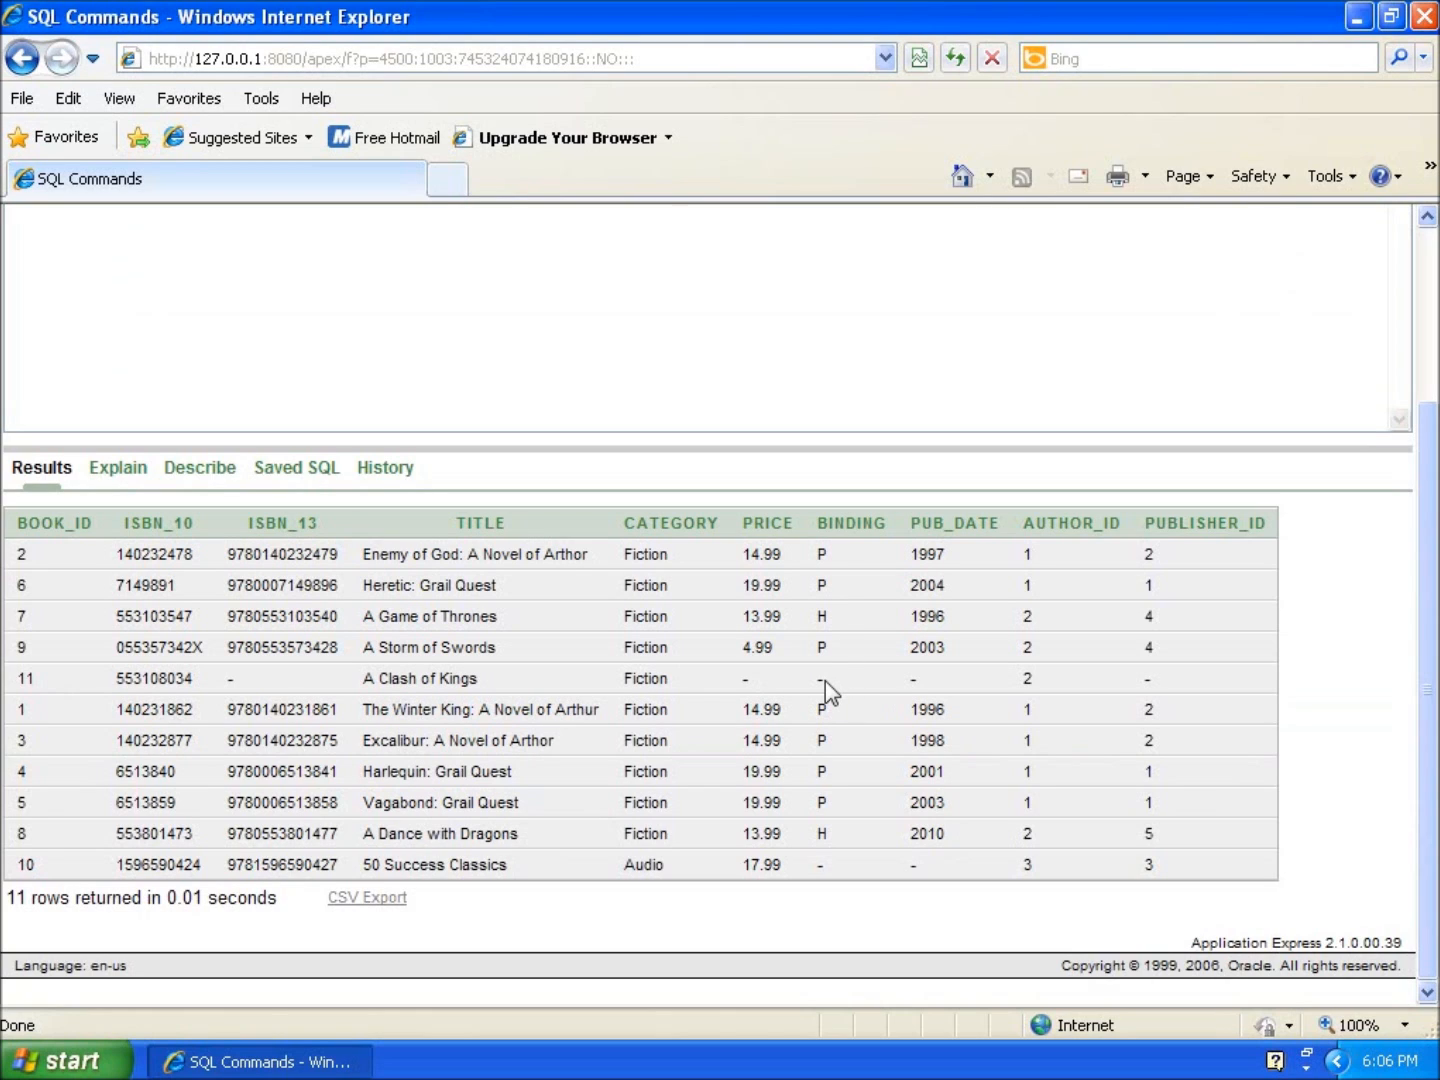
{"action": "mouse_move", "coordinate": [828, 683]}
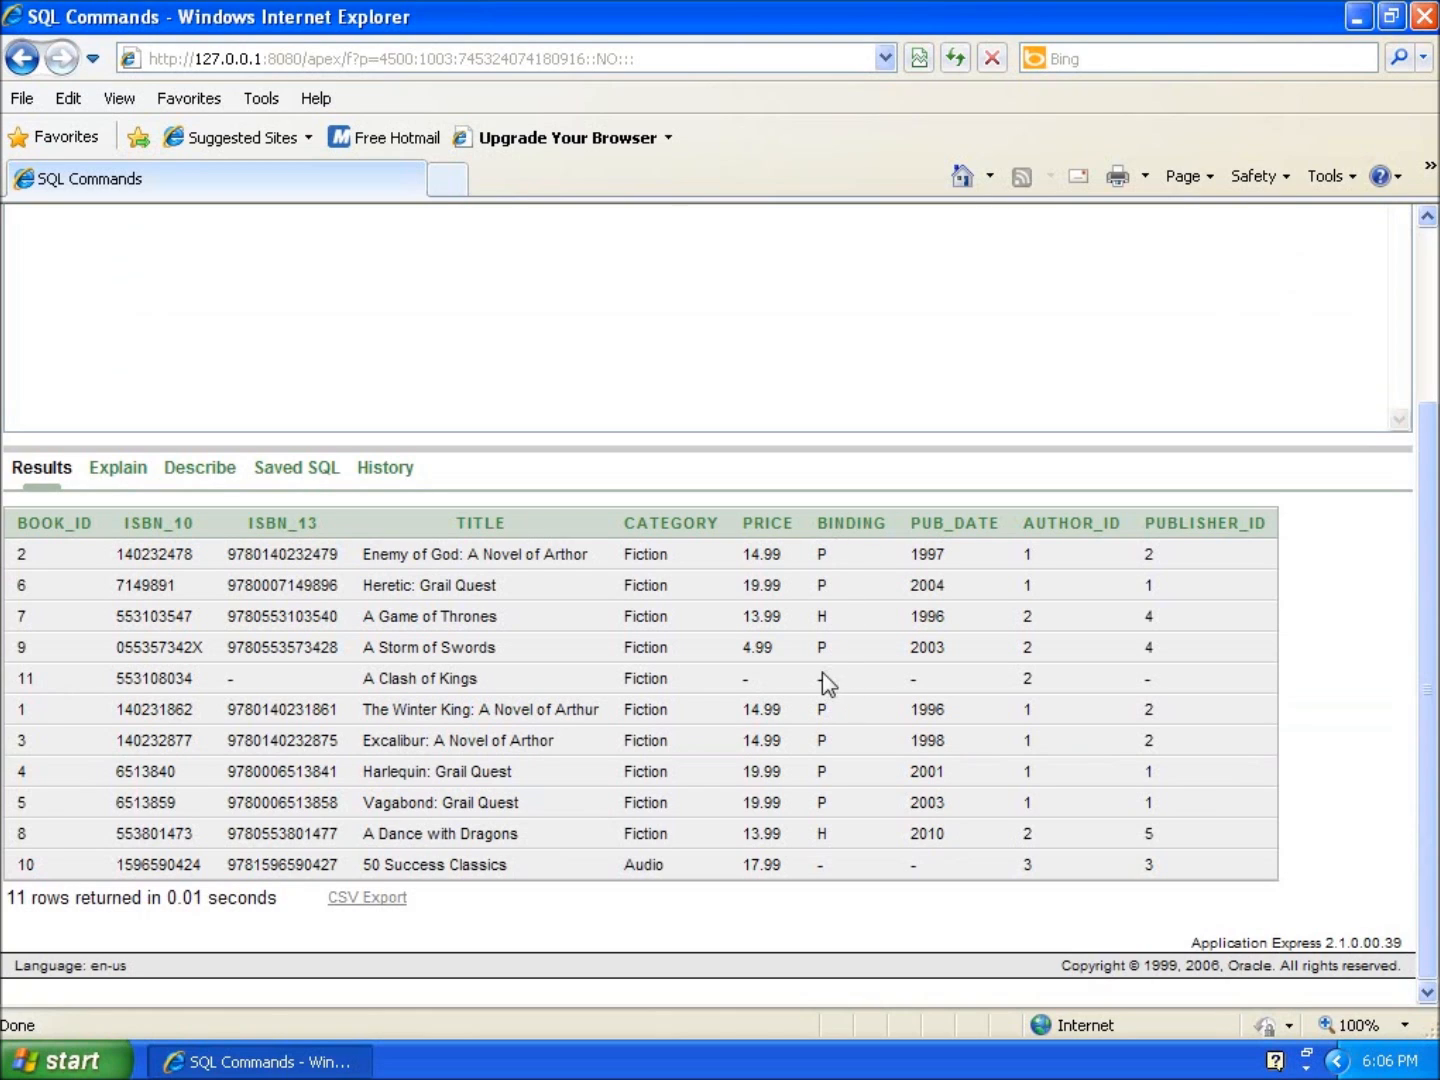
{"action": "mouse_move", "coordinate": [828, 698]}
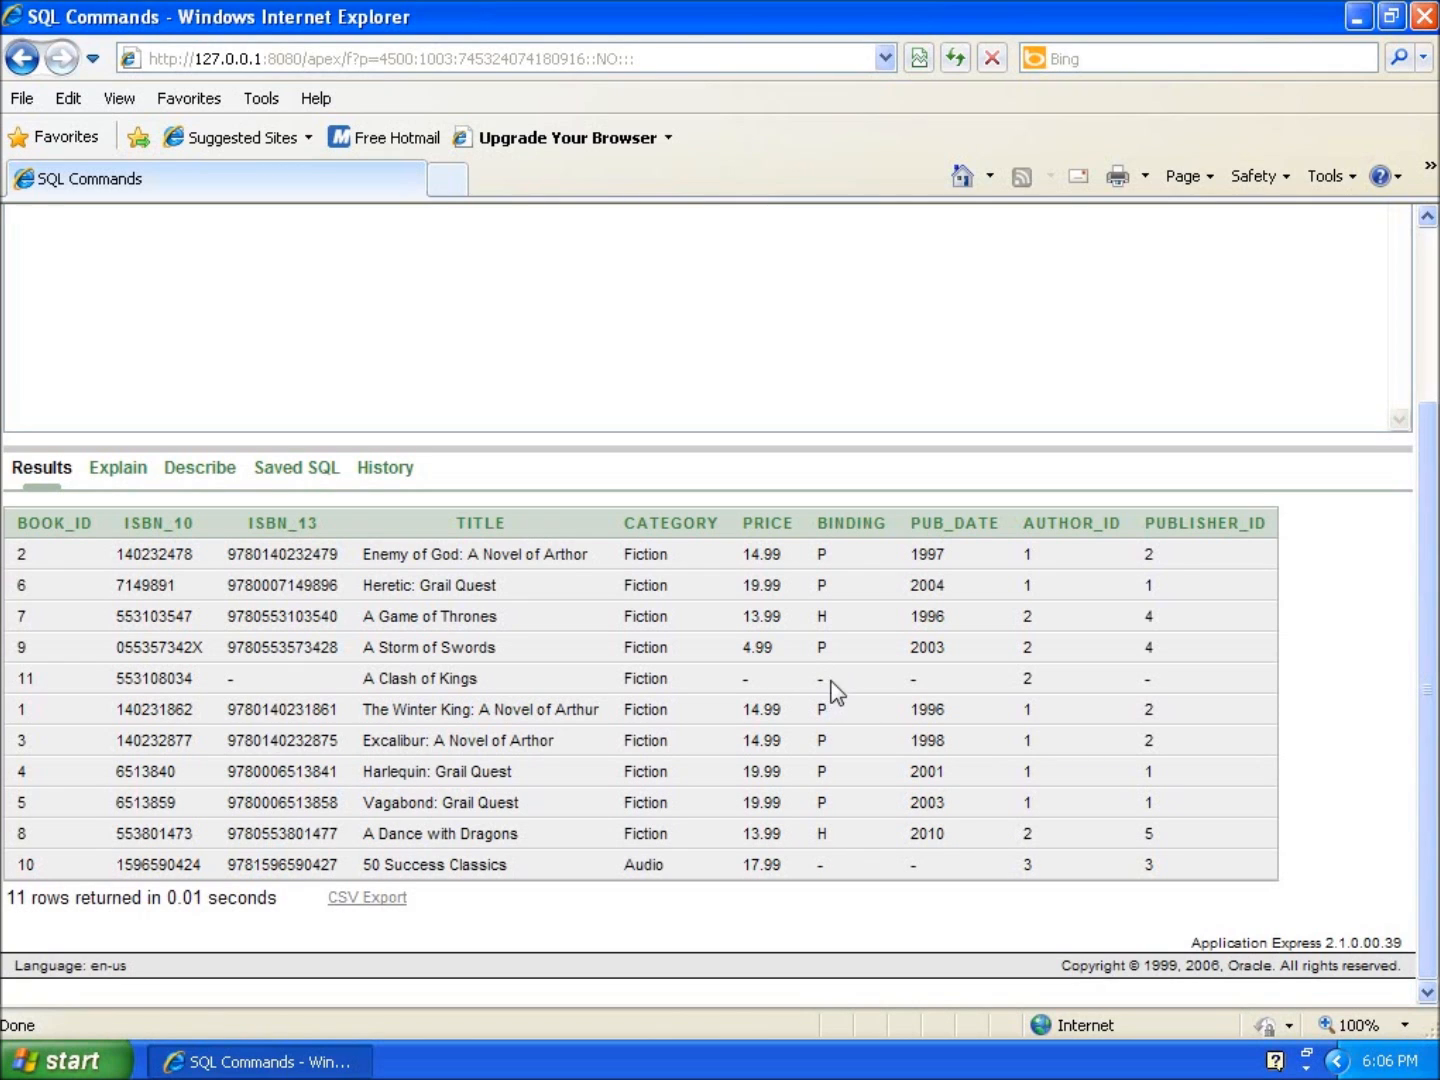
{"action": "mouse_move", "coordinate": [830, 698]}
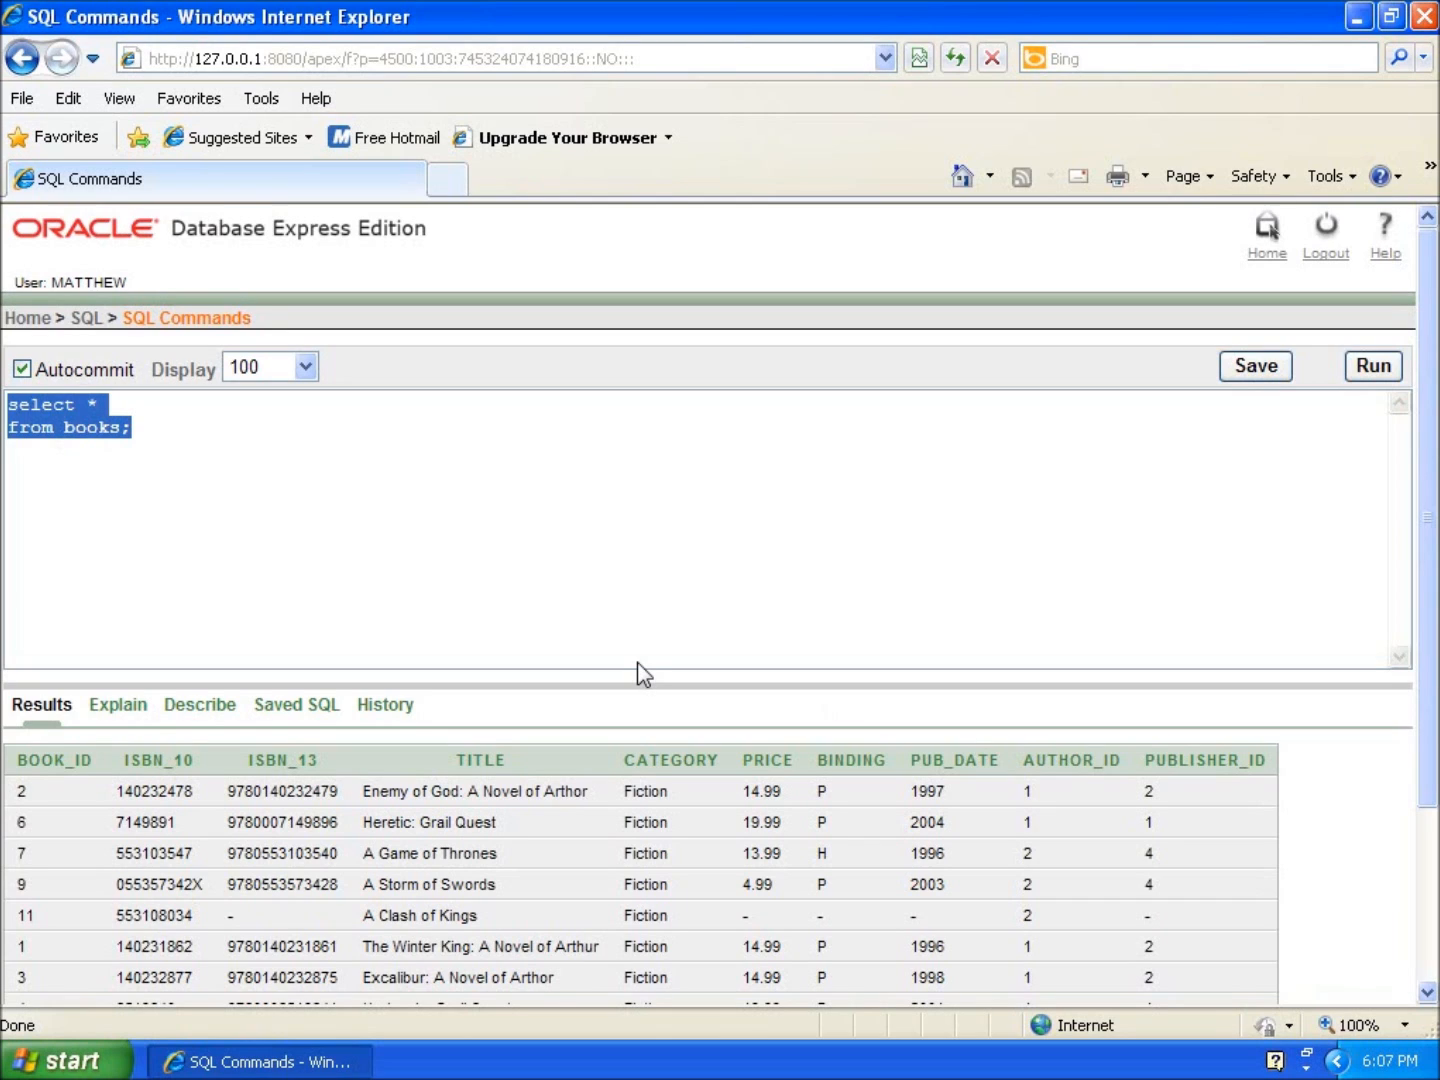
- Write 'UPDATE BOOKS' and 'SET BINDING = 'P'' on separate editor lines
{"action": "type", "text": "UPDATE"}
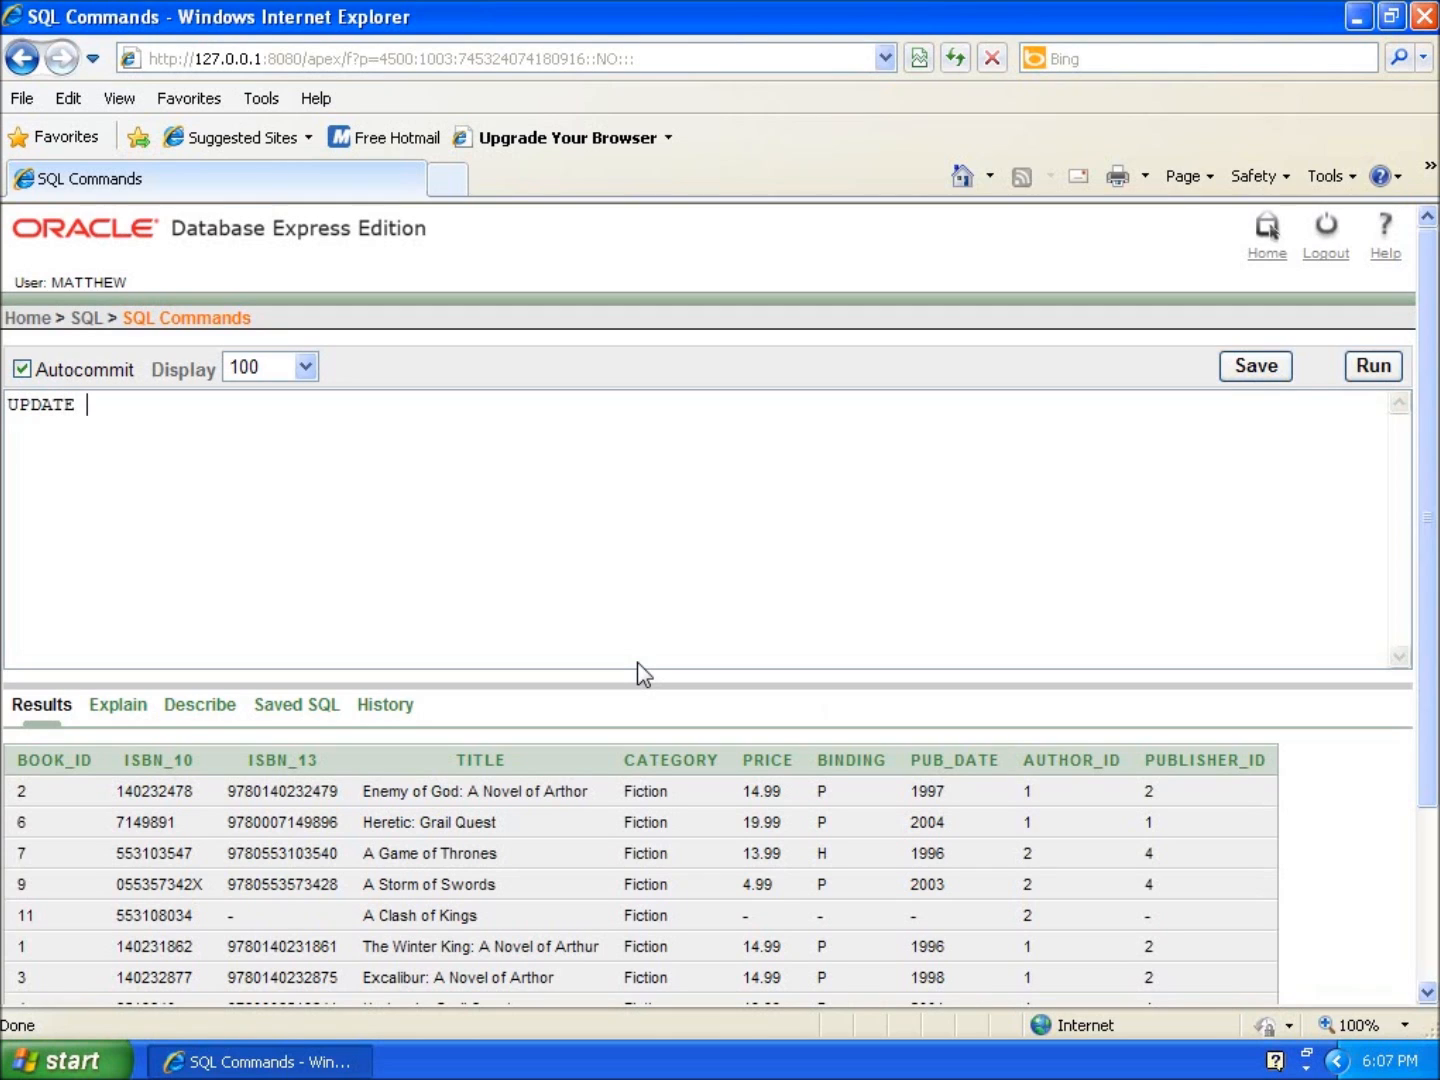
{"action": "type", "text": "BOOKS"}
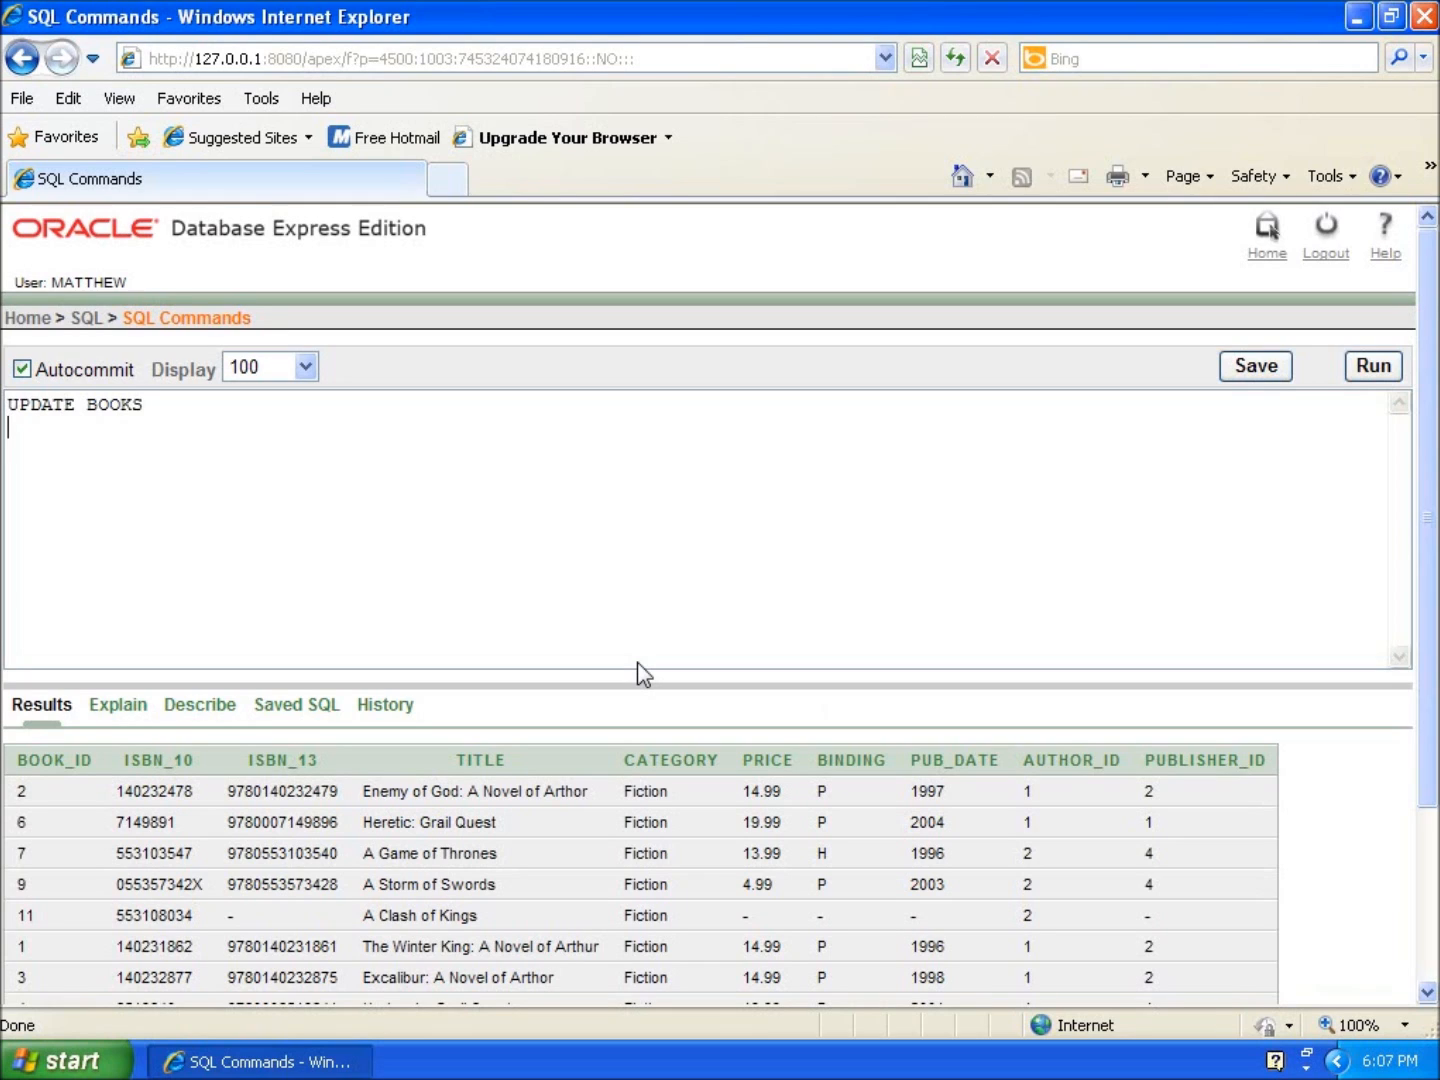
{"action": "type", "text": "SET"}
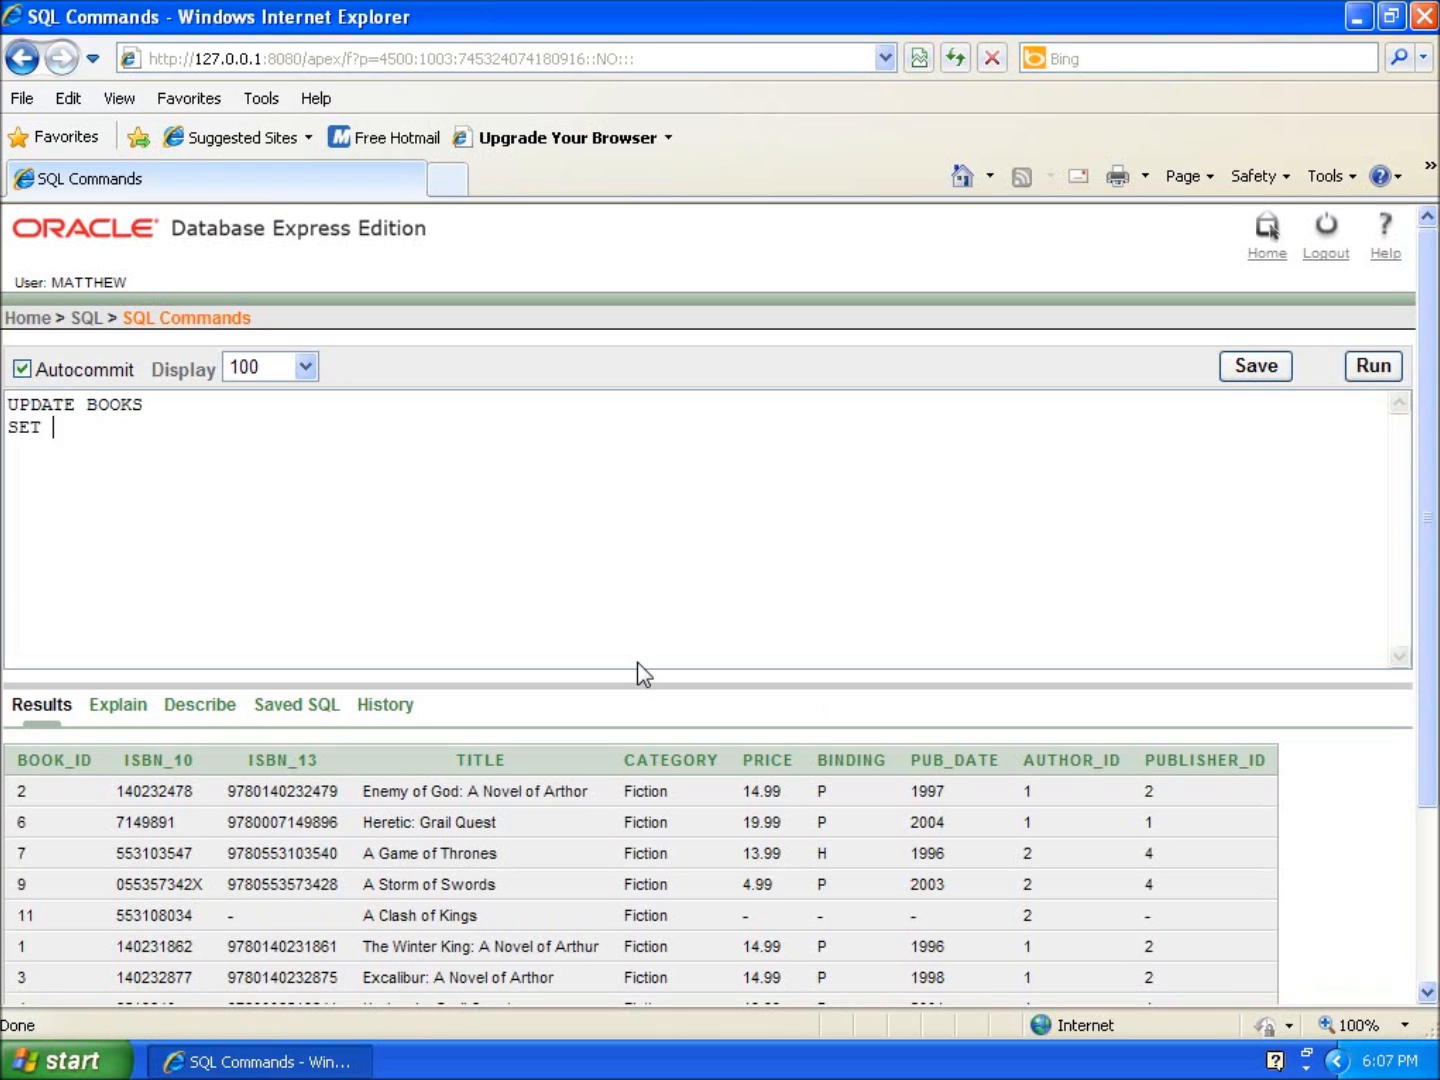
{"action": "type", "text": "BIND"}
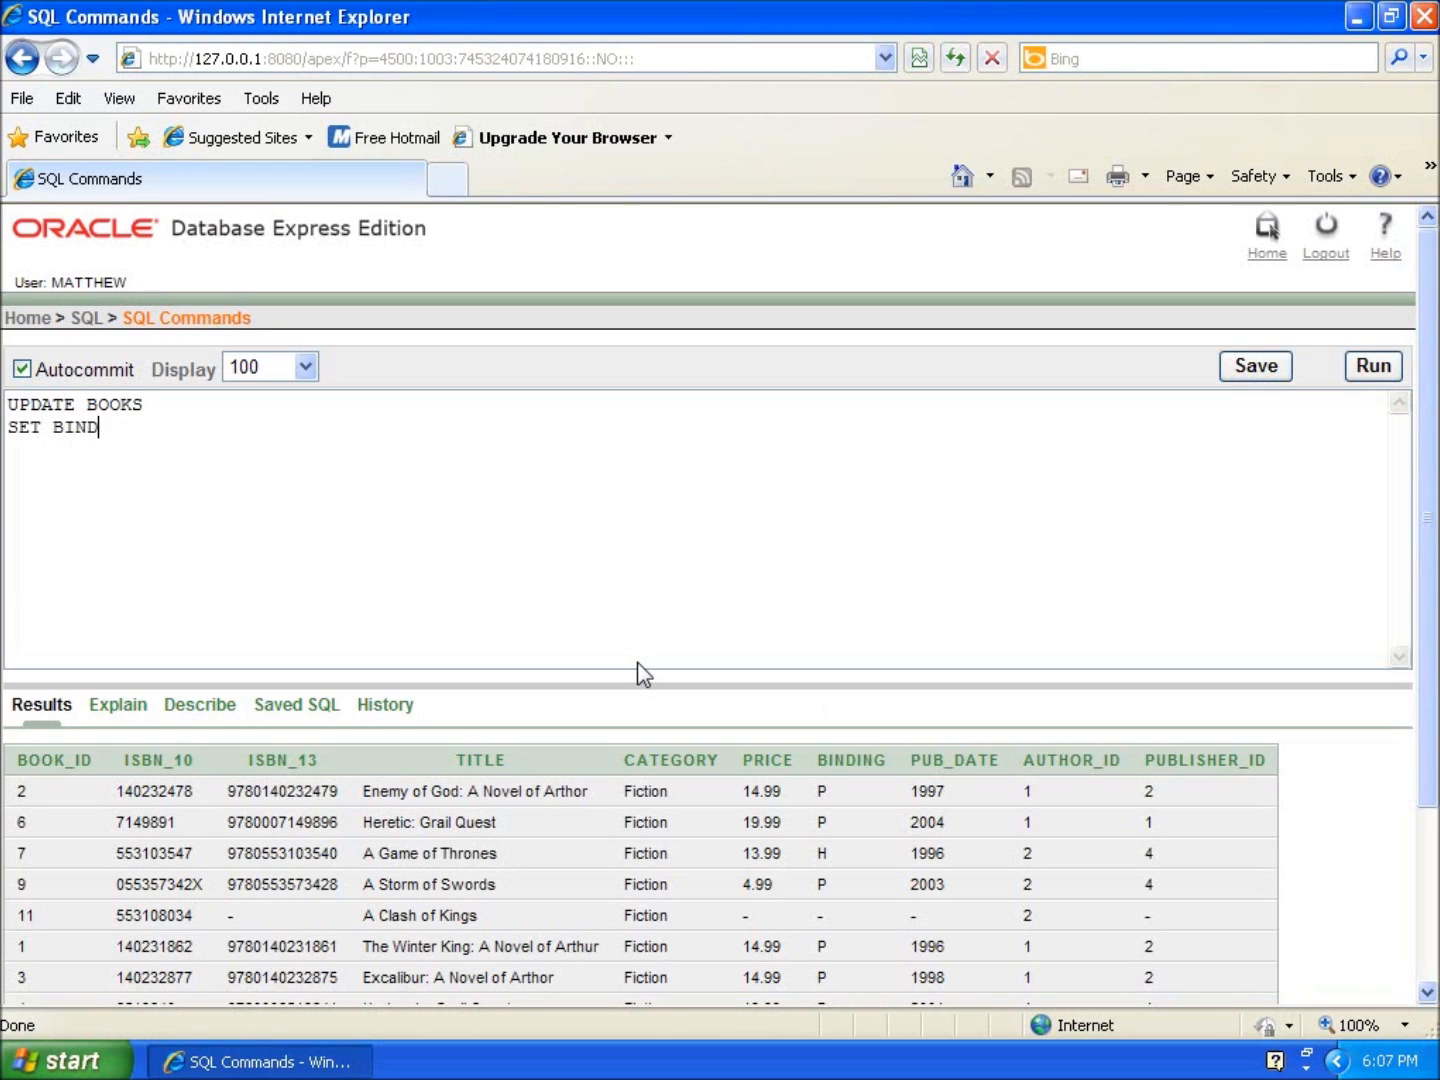
{"action": "type", "text": "ING ="}
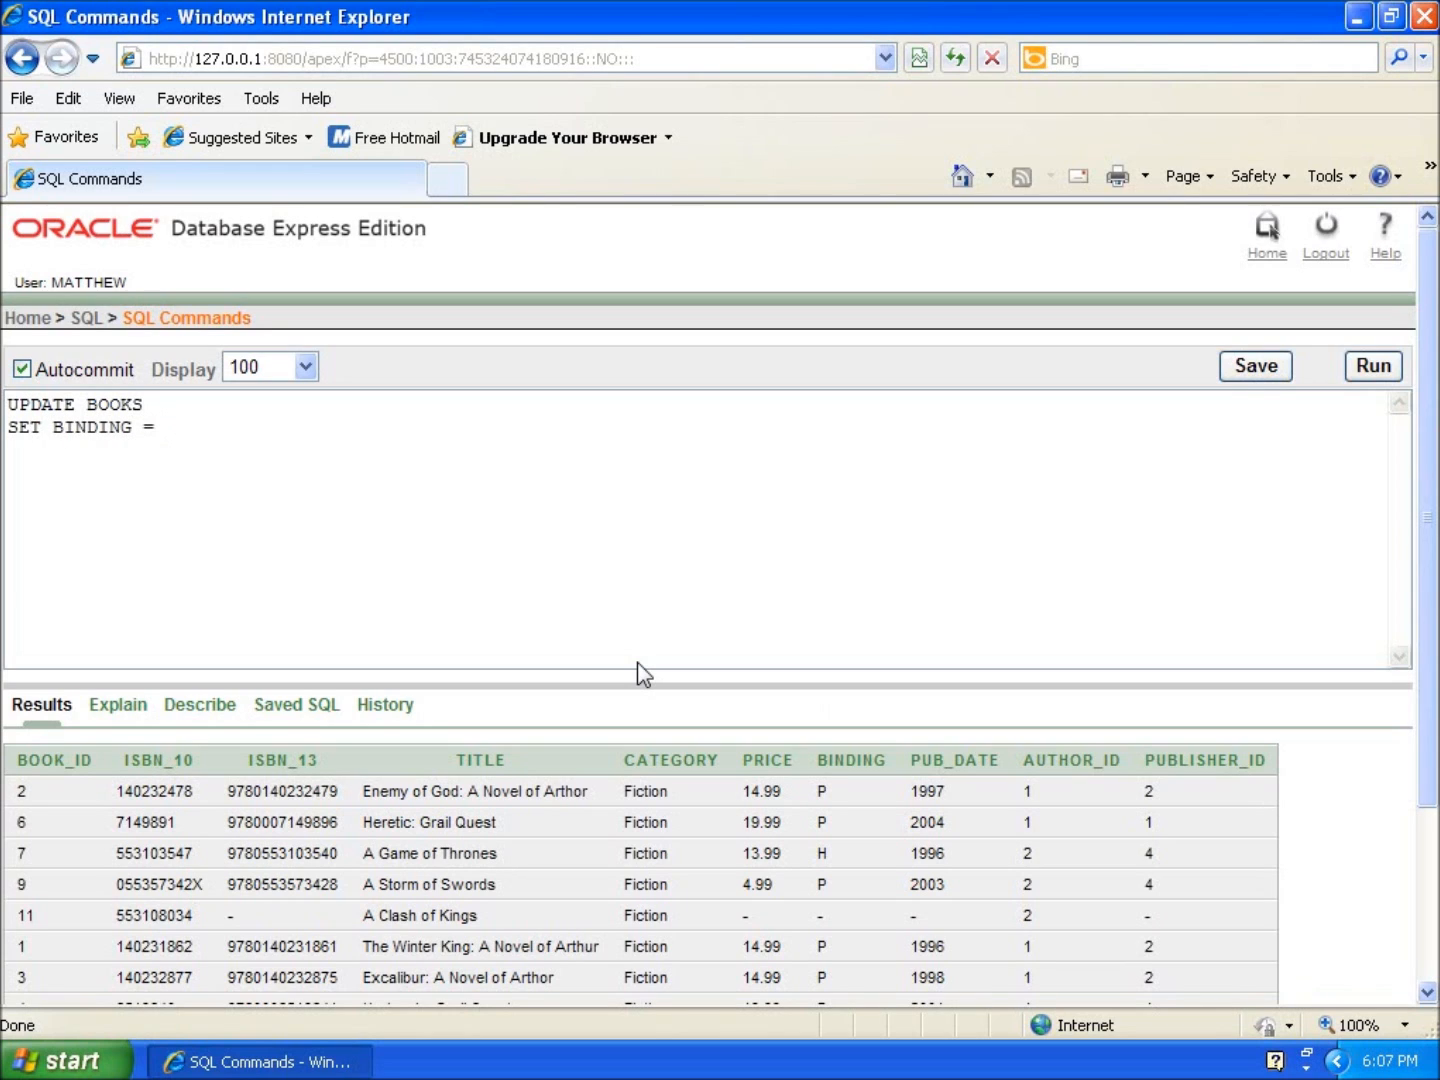
{"action": "left_click", "coordinate": [170, 427]}
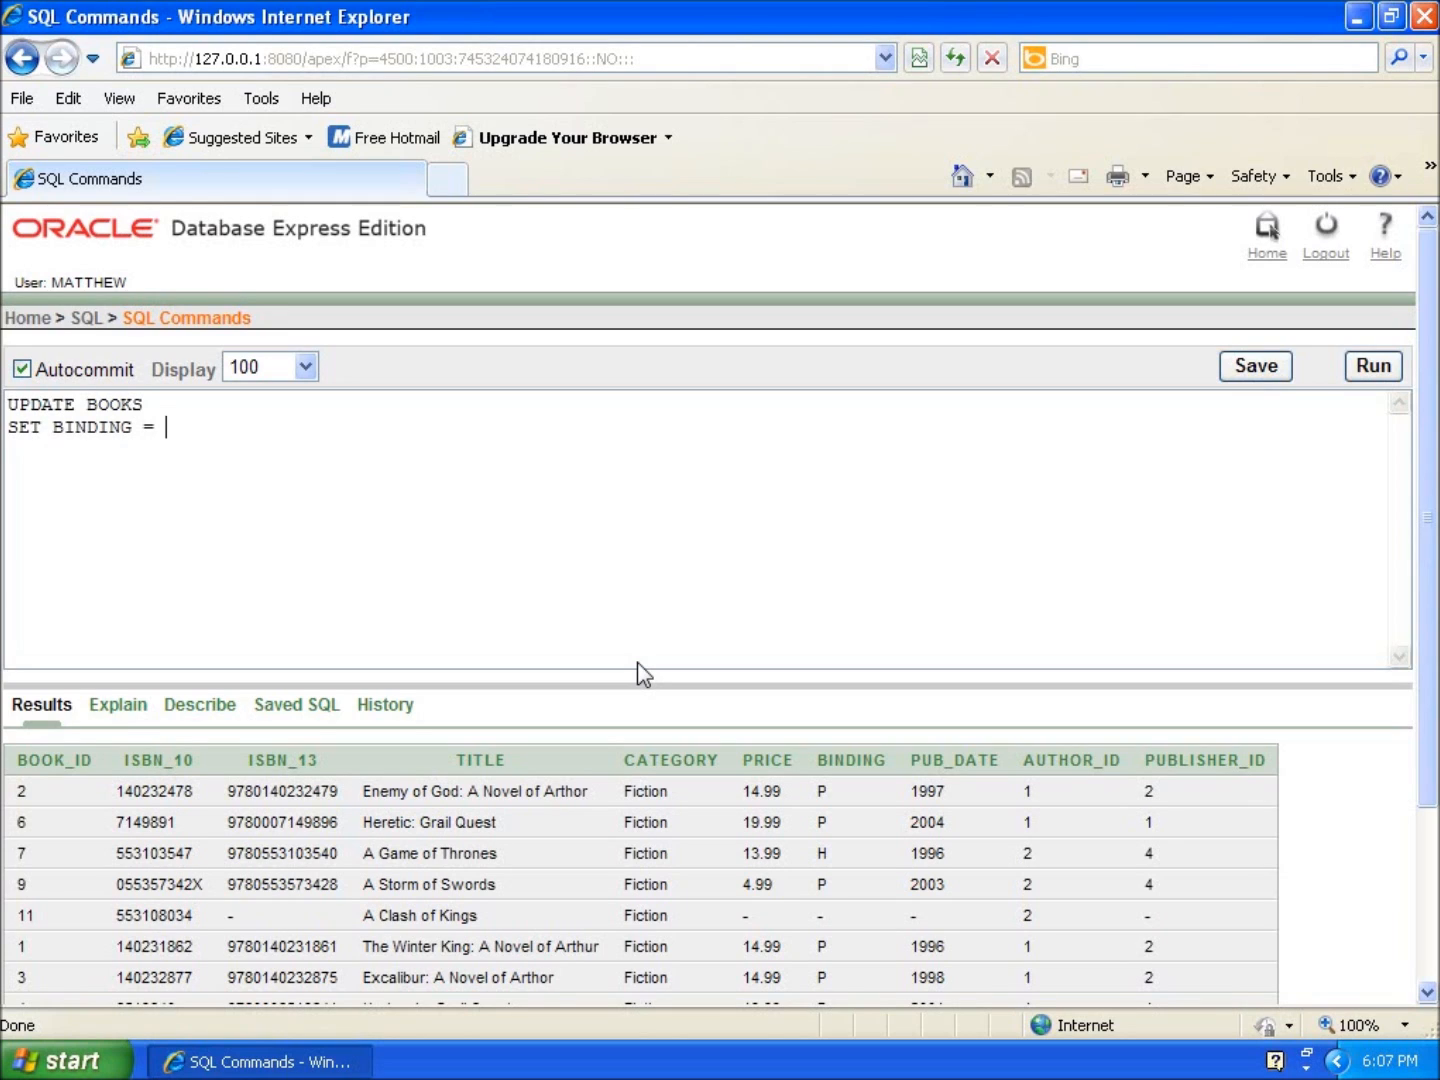
{"action": "type", "text": "'"}
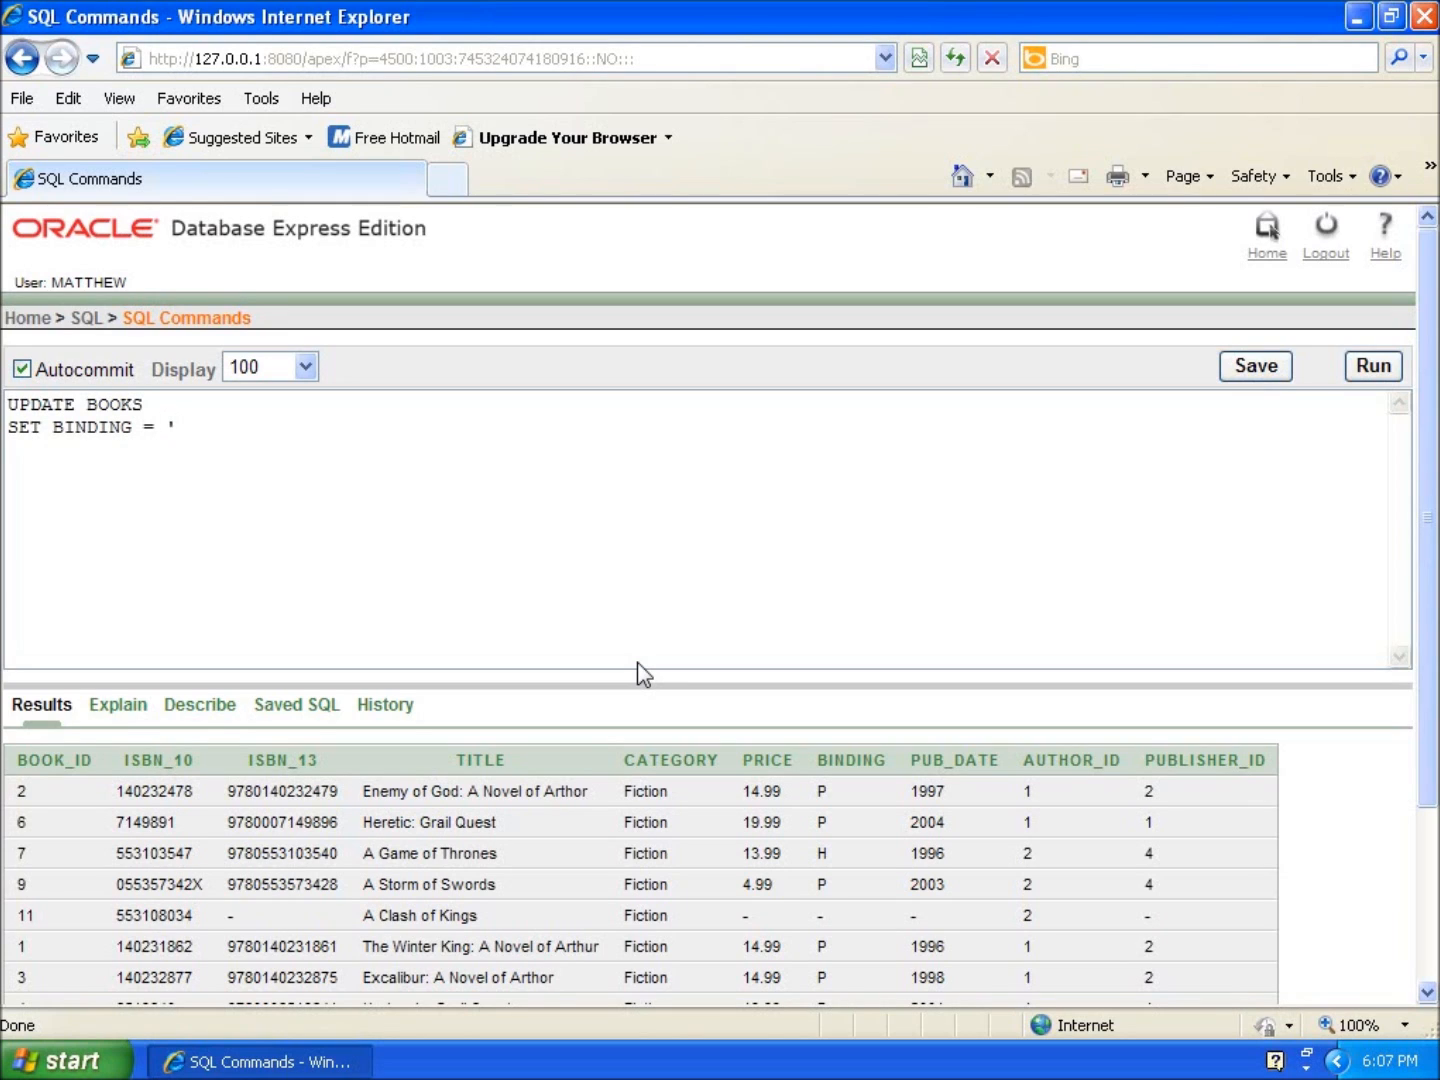
{"action": "type", "text": "P"}
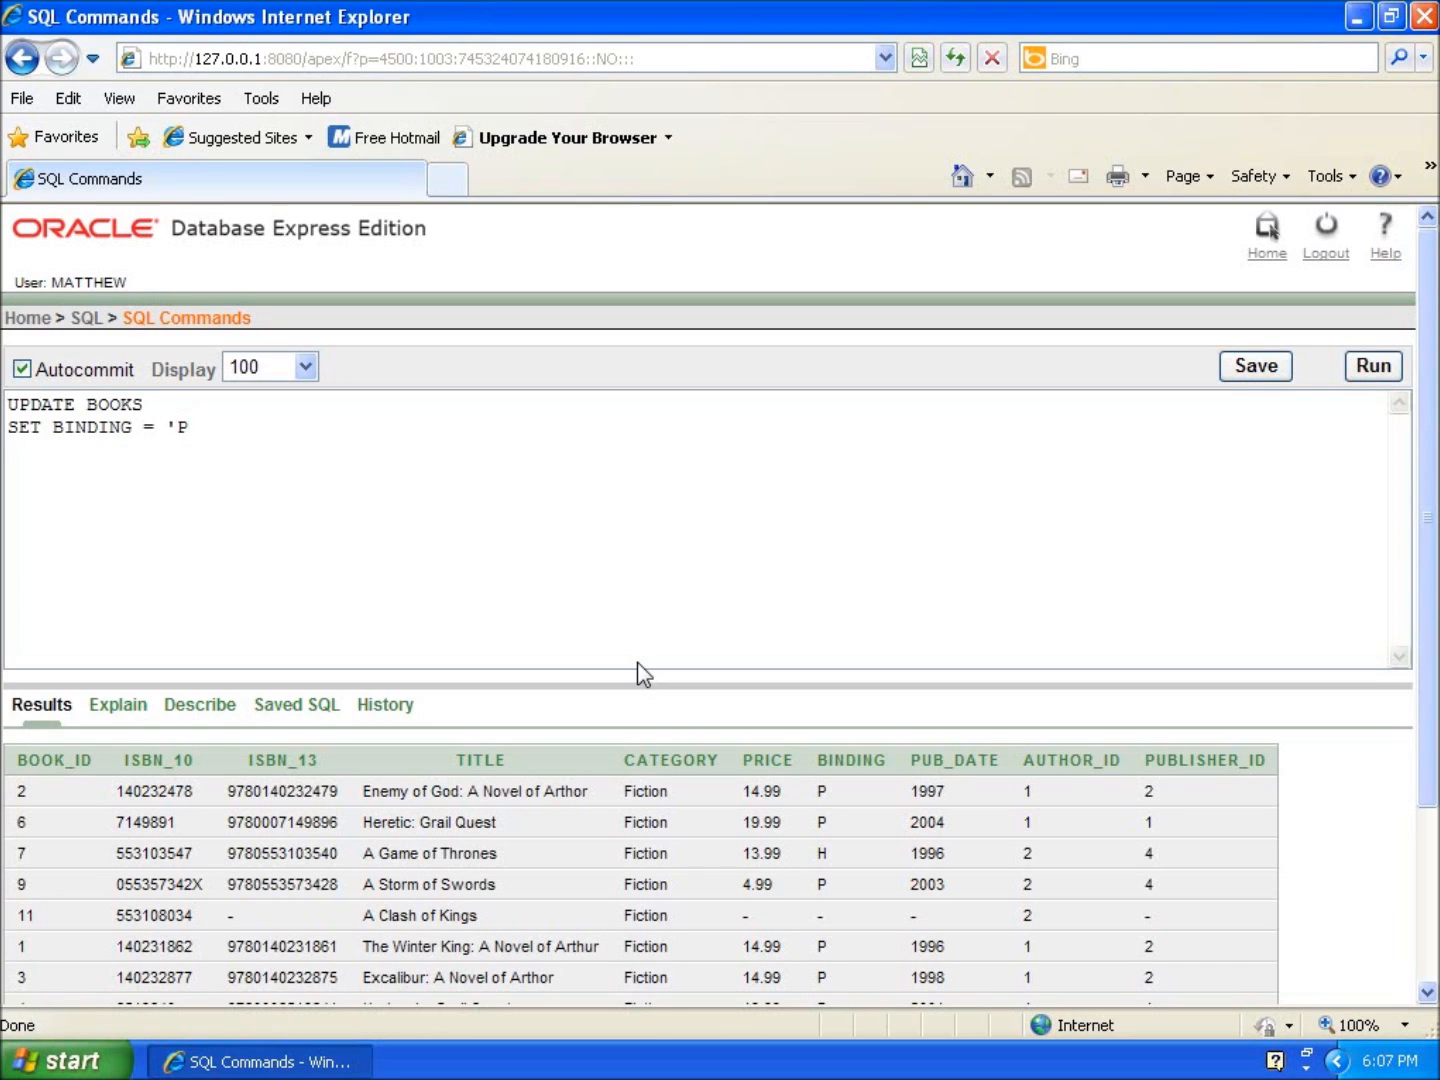
{"action": "type", "text": "'"}
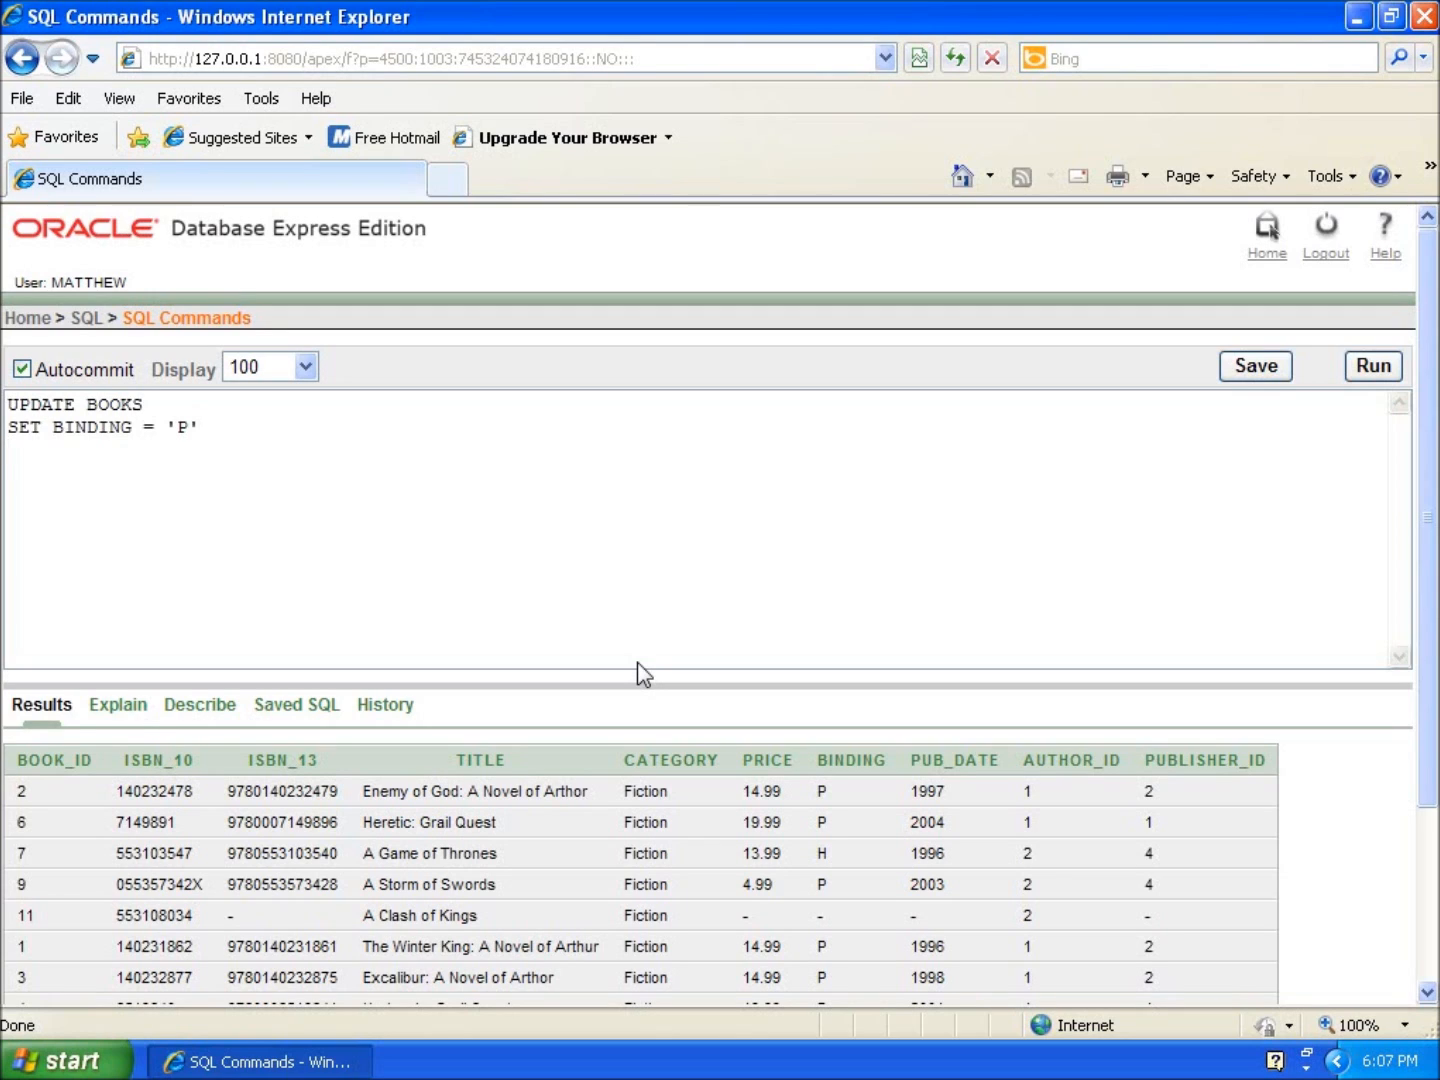
{"action": "left_click", "coordinate": [10, 450]}
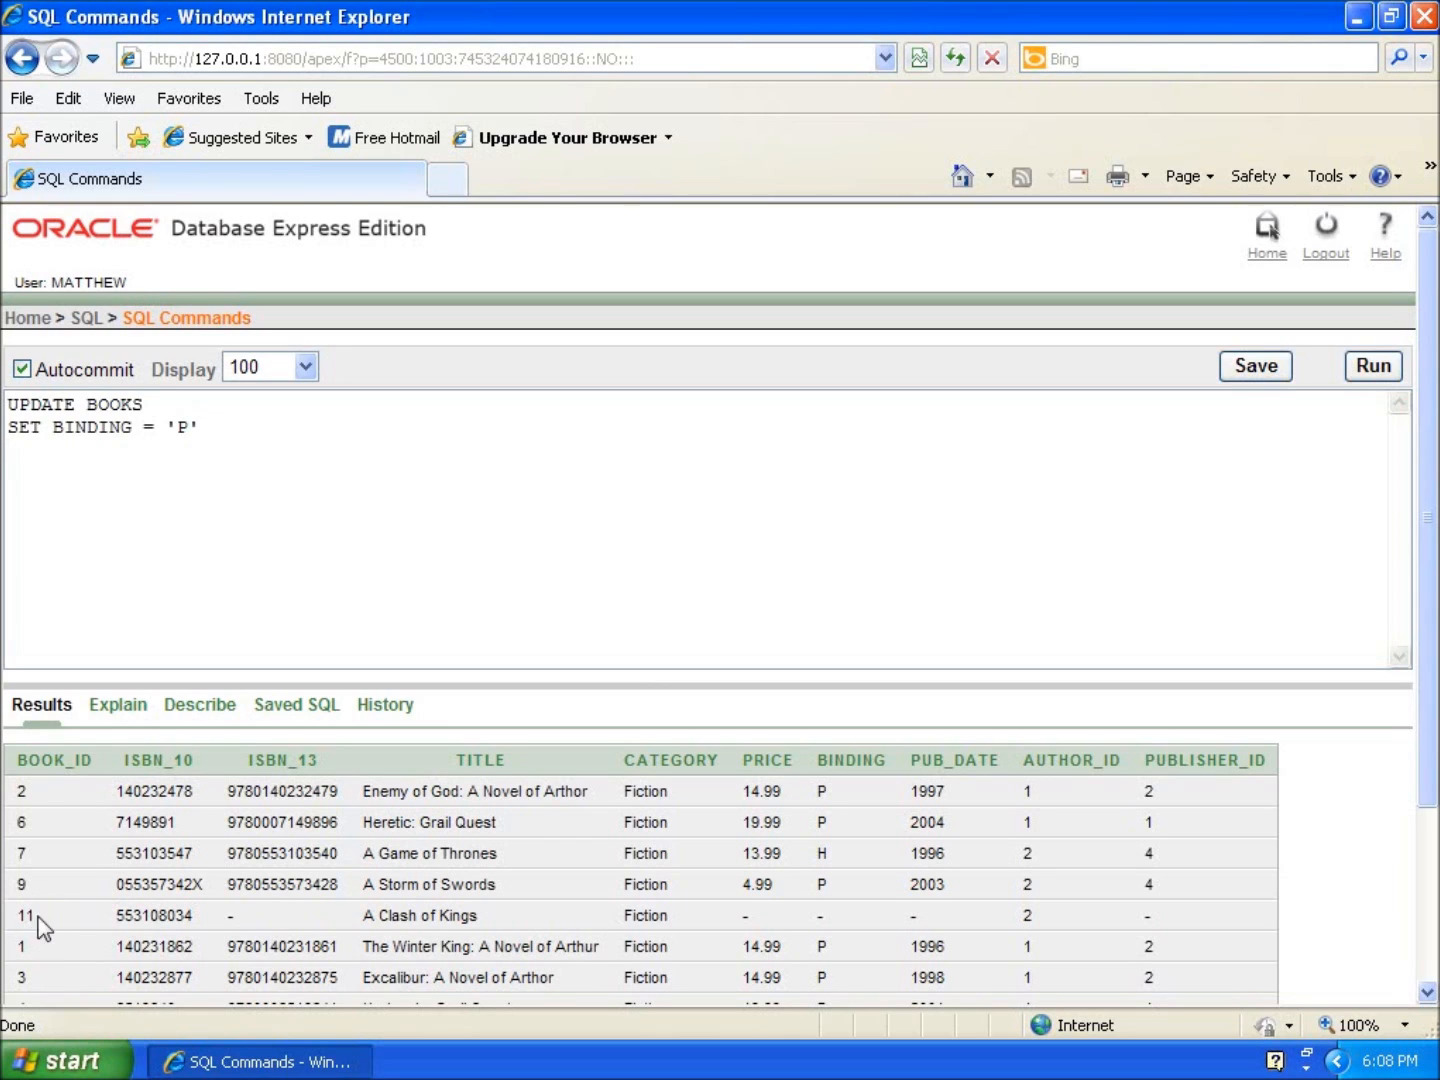
{"action": "mouse_move", "coordinate": [95, 751]}
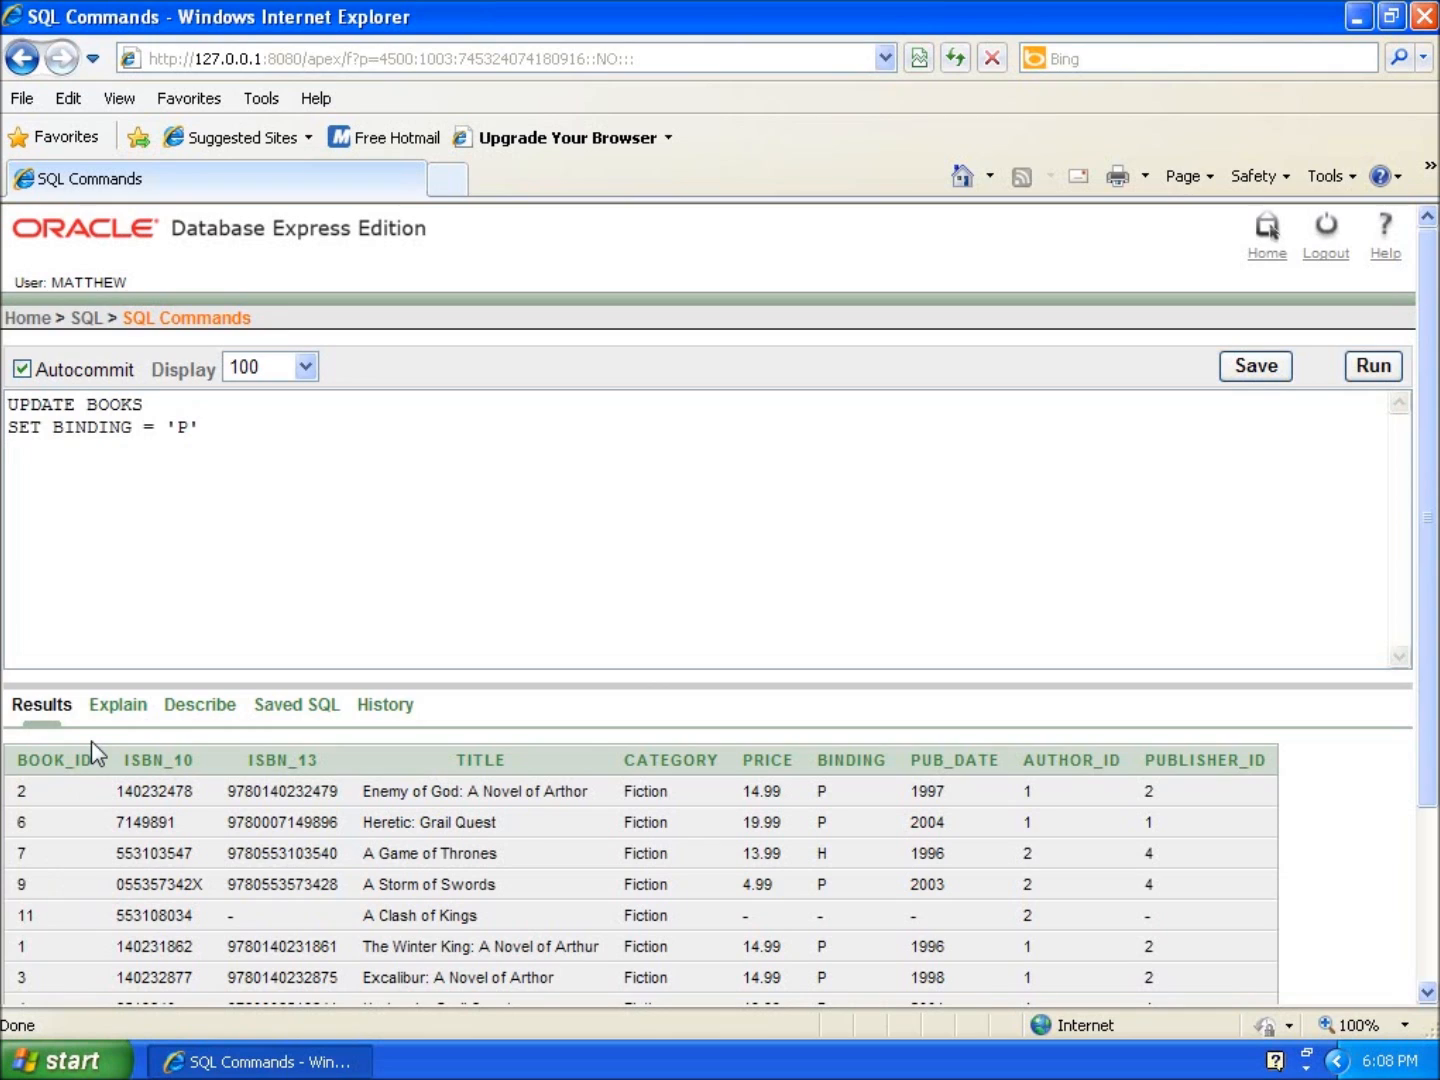
- Add the clause WHERE BOOK_ID = '11'; to the update statement
{"action": "type", "text": "WHERE"}
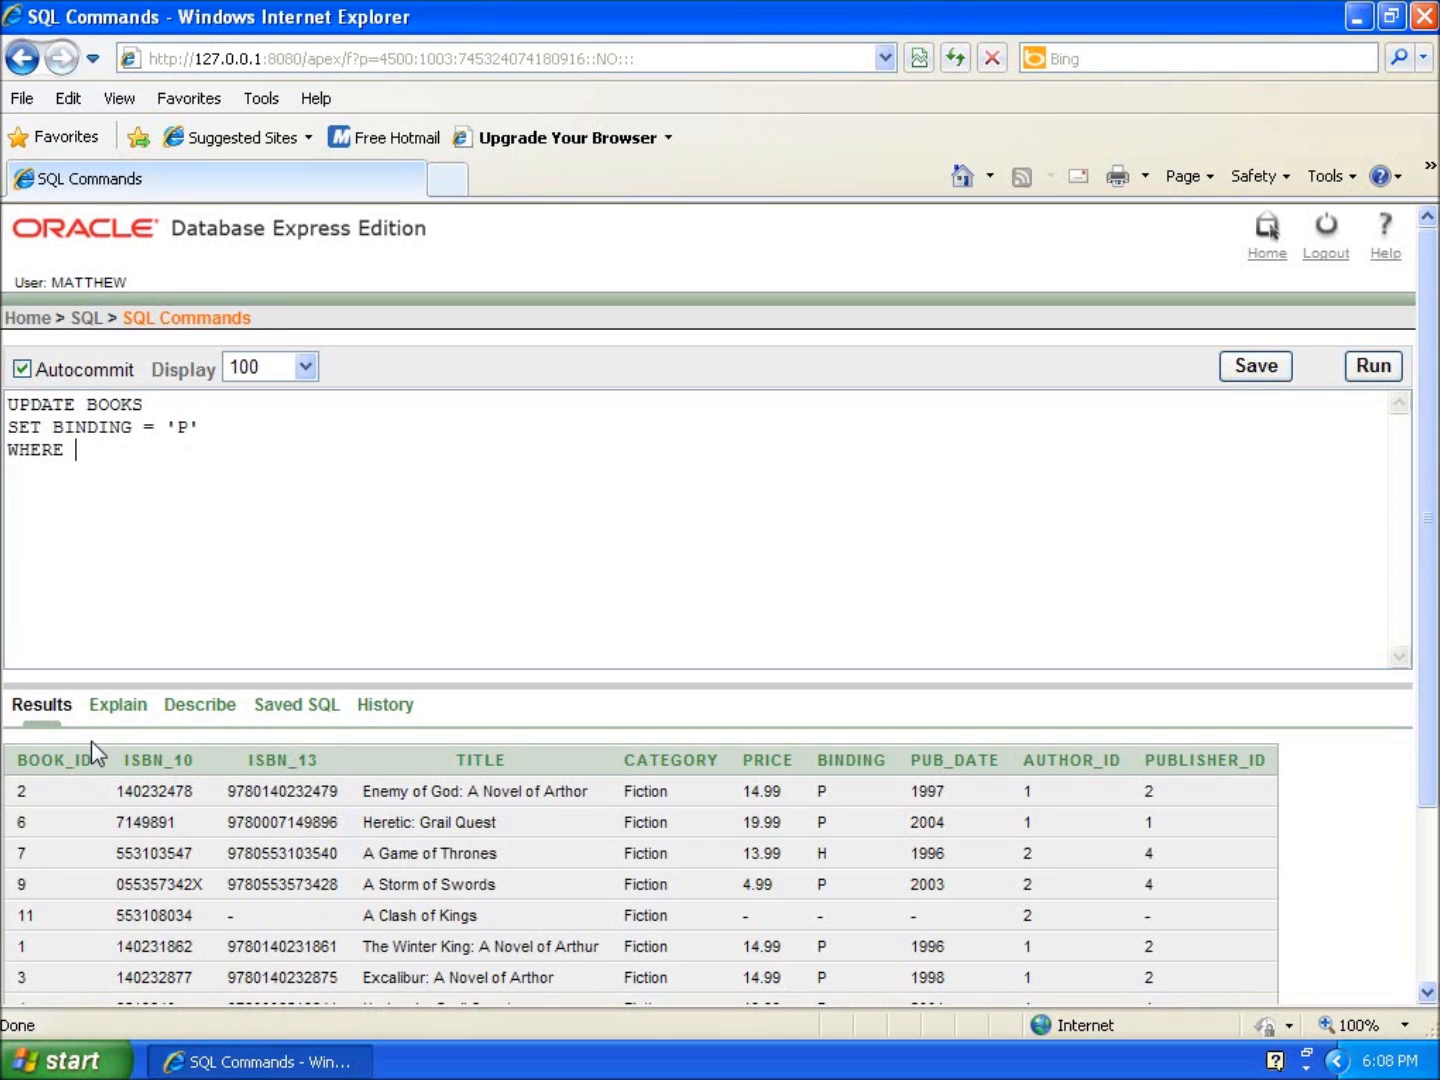
{"action": "type", "text": "B"}
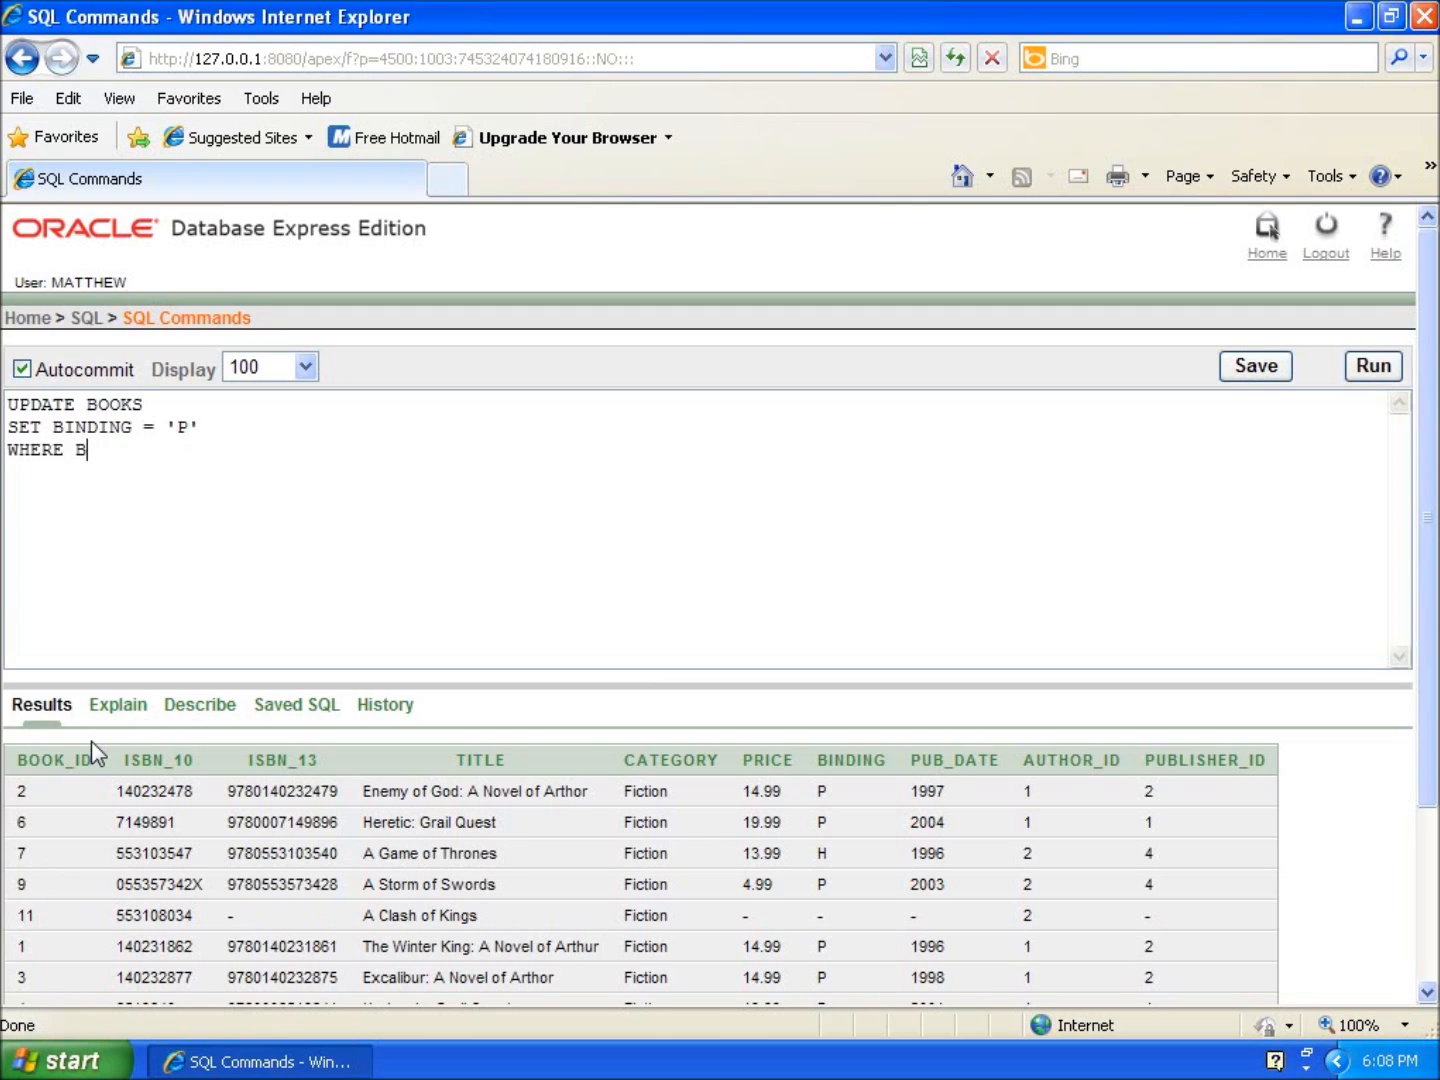
{"action": "type", "text": "OOK_I"}
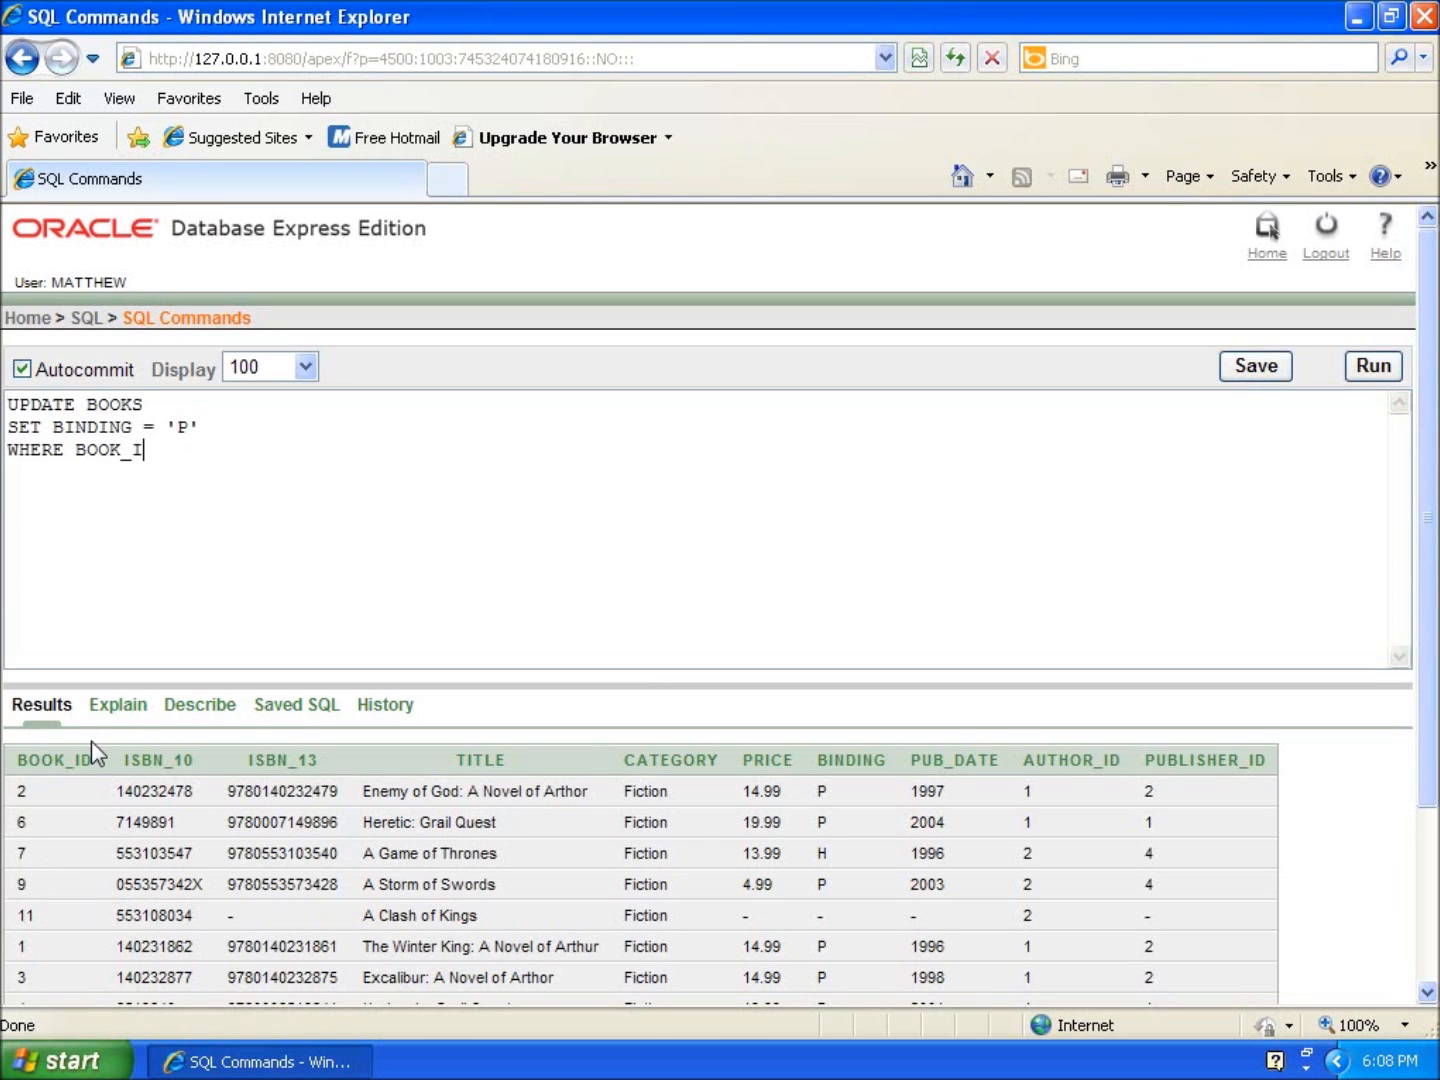
{"action": "type", "text": "D ="}
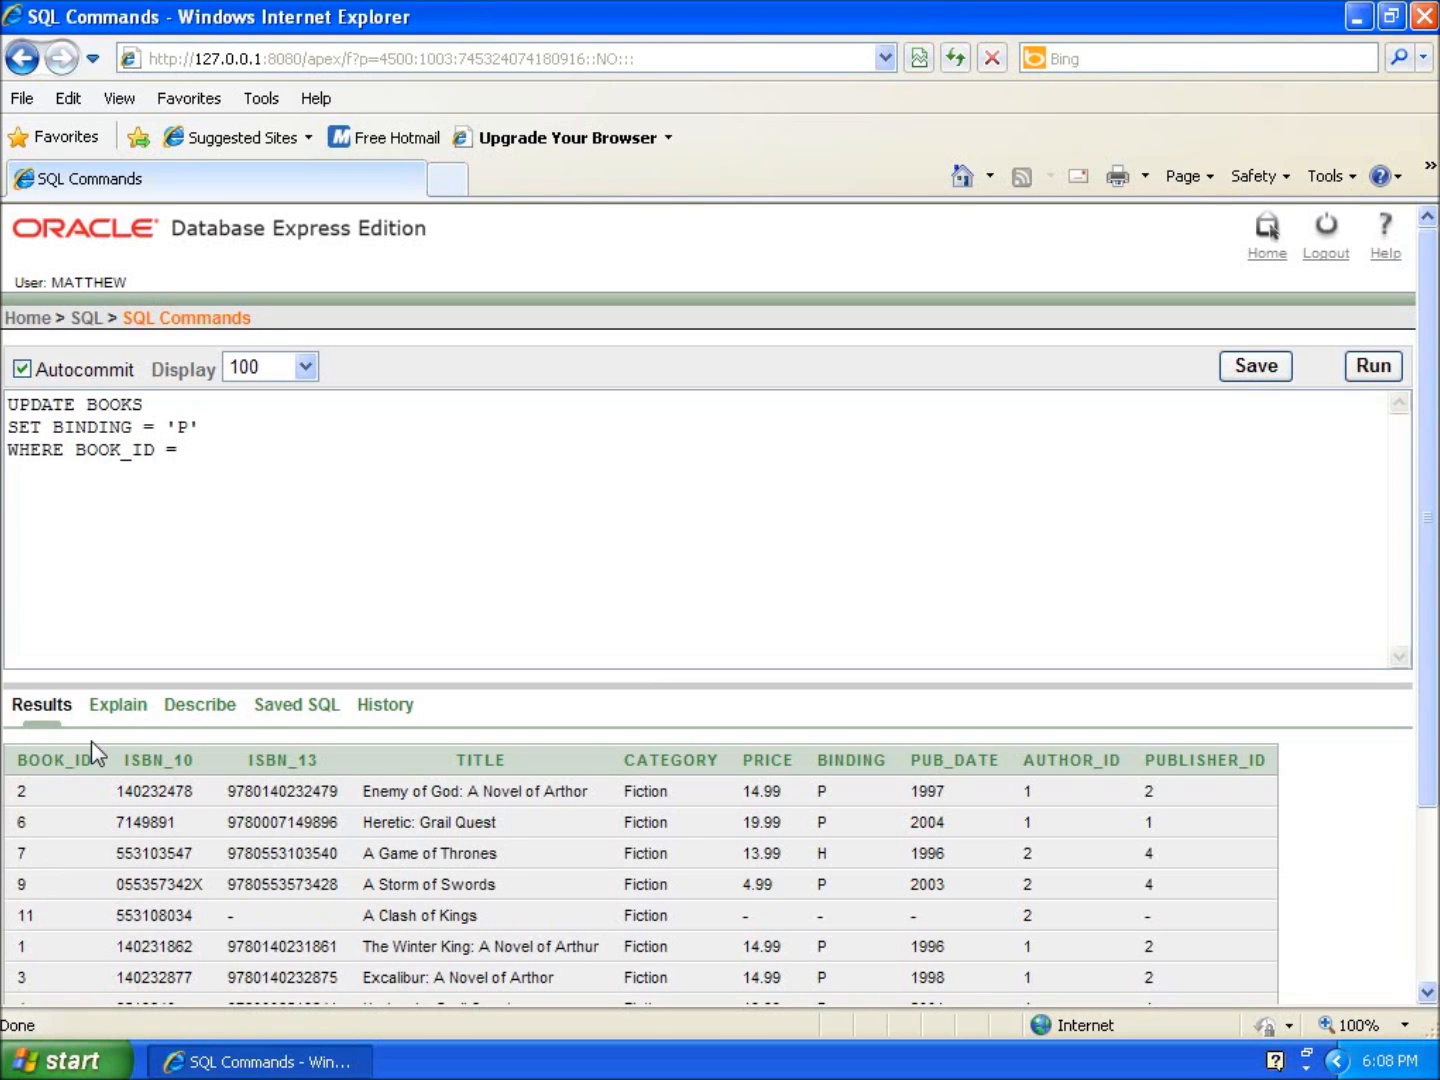
{"action": "type", "text": "'11"}
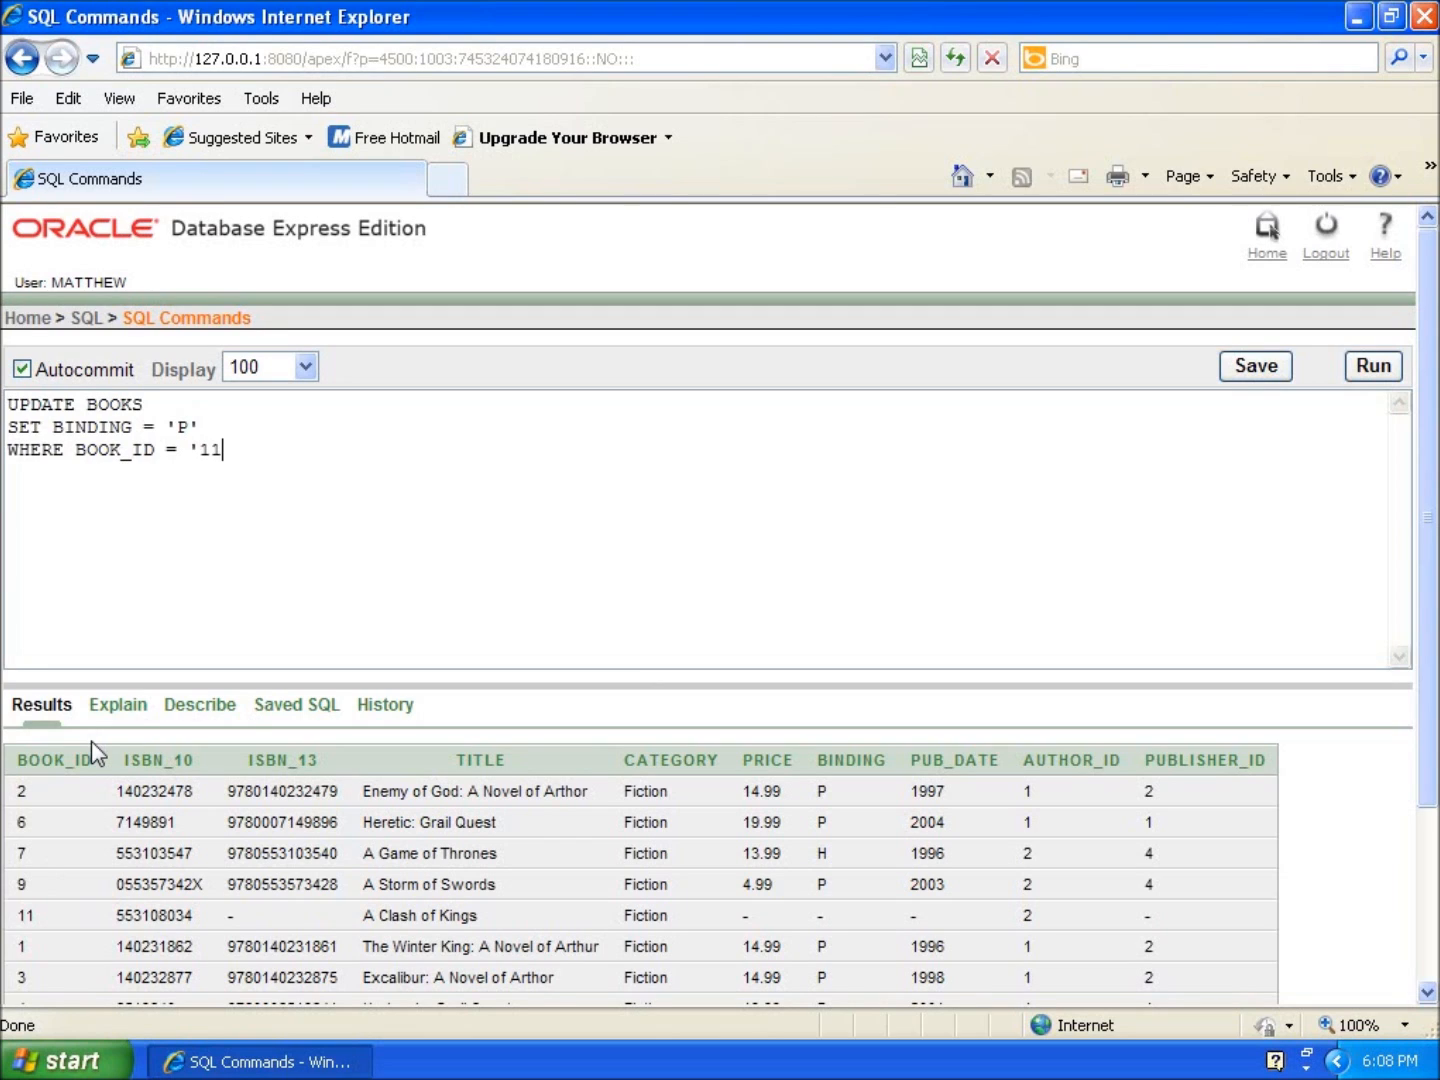
{"action": "type", "text": "';"}
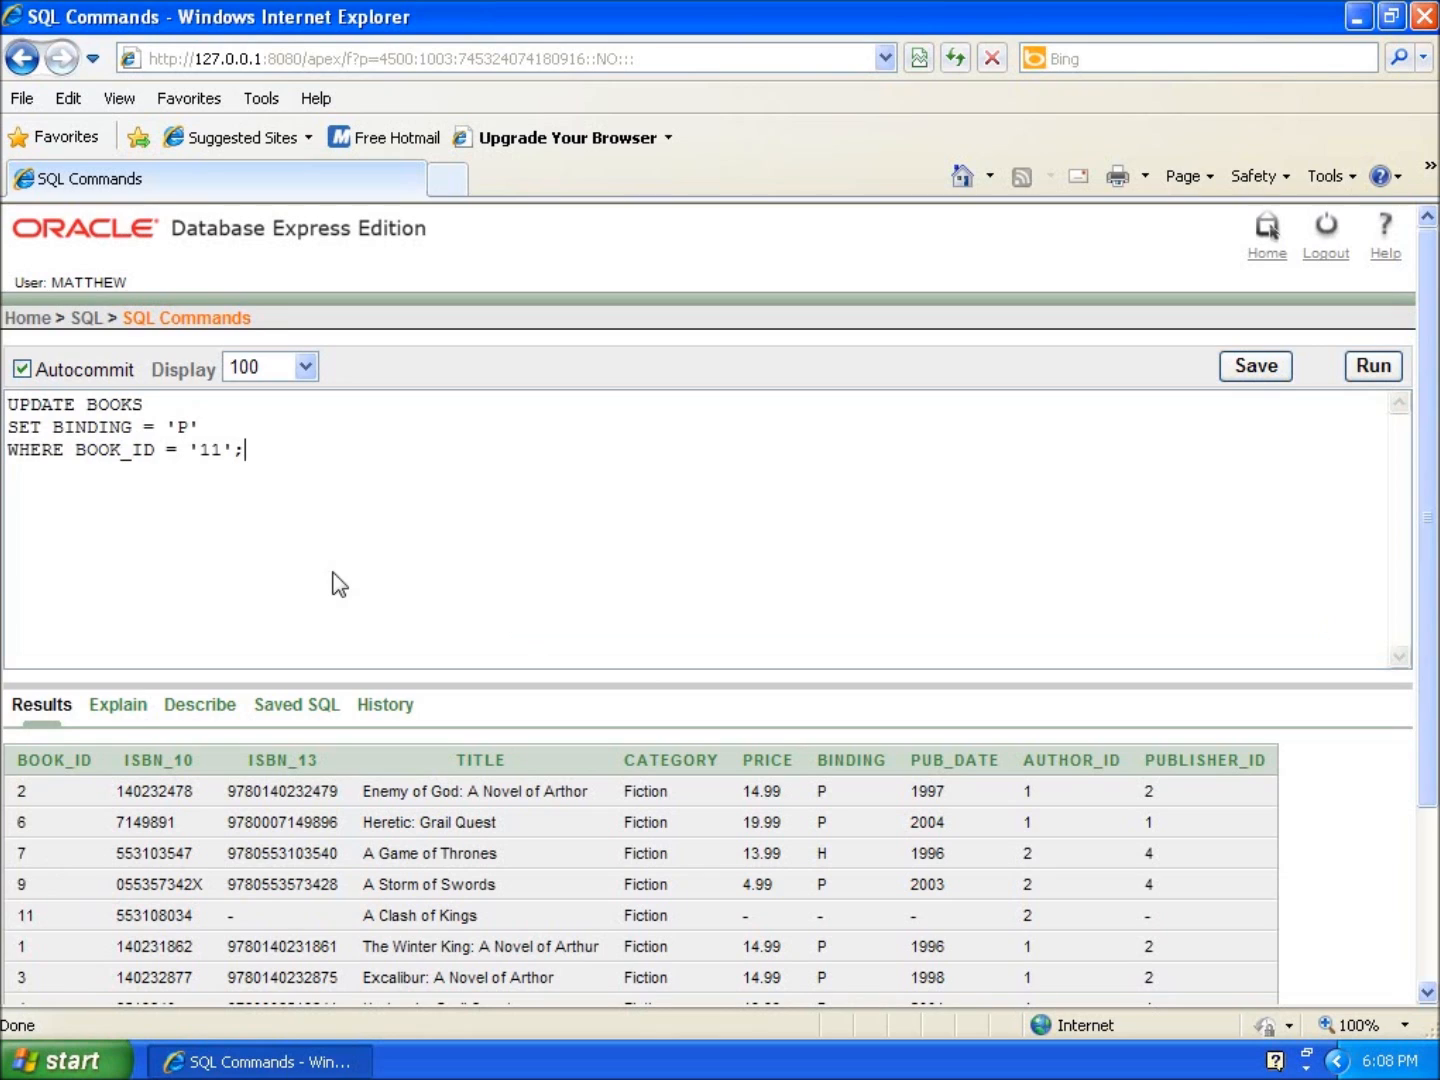
{"action": "mouse_move", "coordinate": [232, 513]}
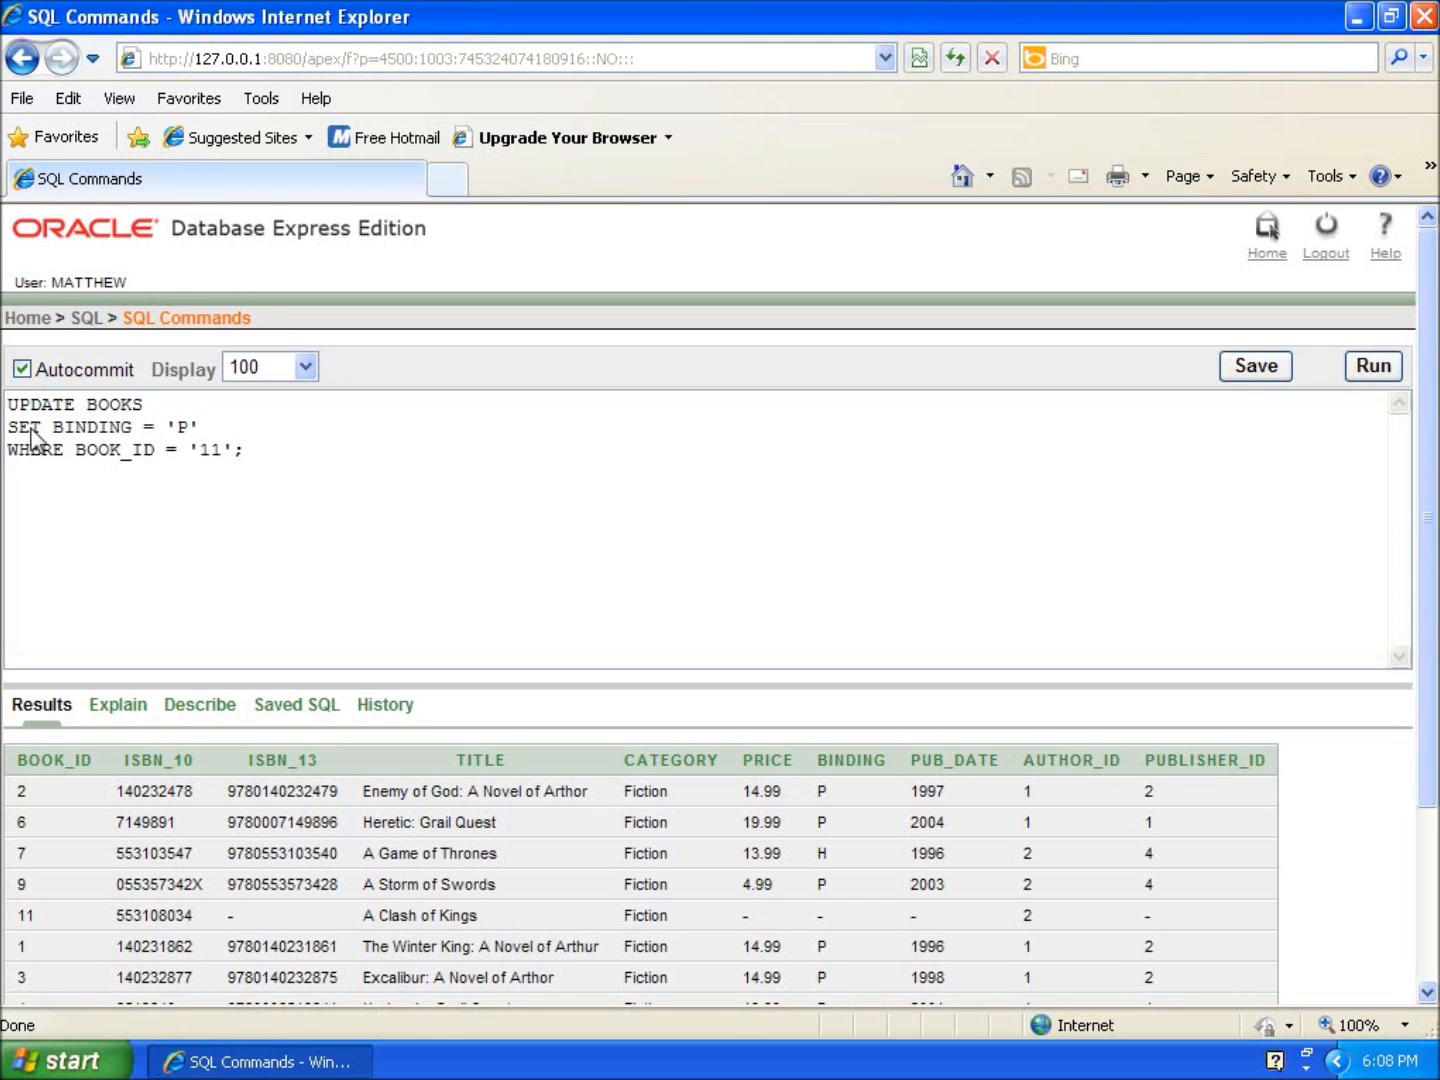
{"action": "mouse_move", "coordinate": [750, 838]}
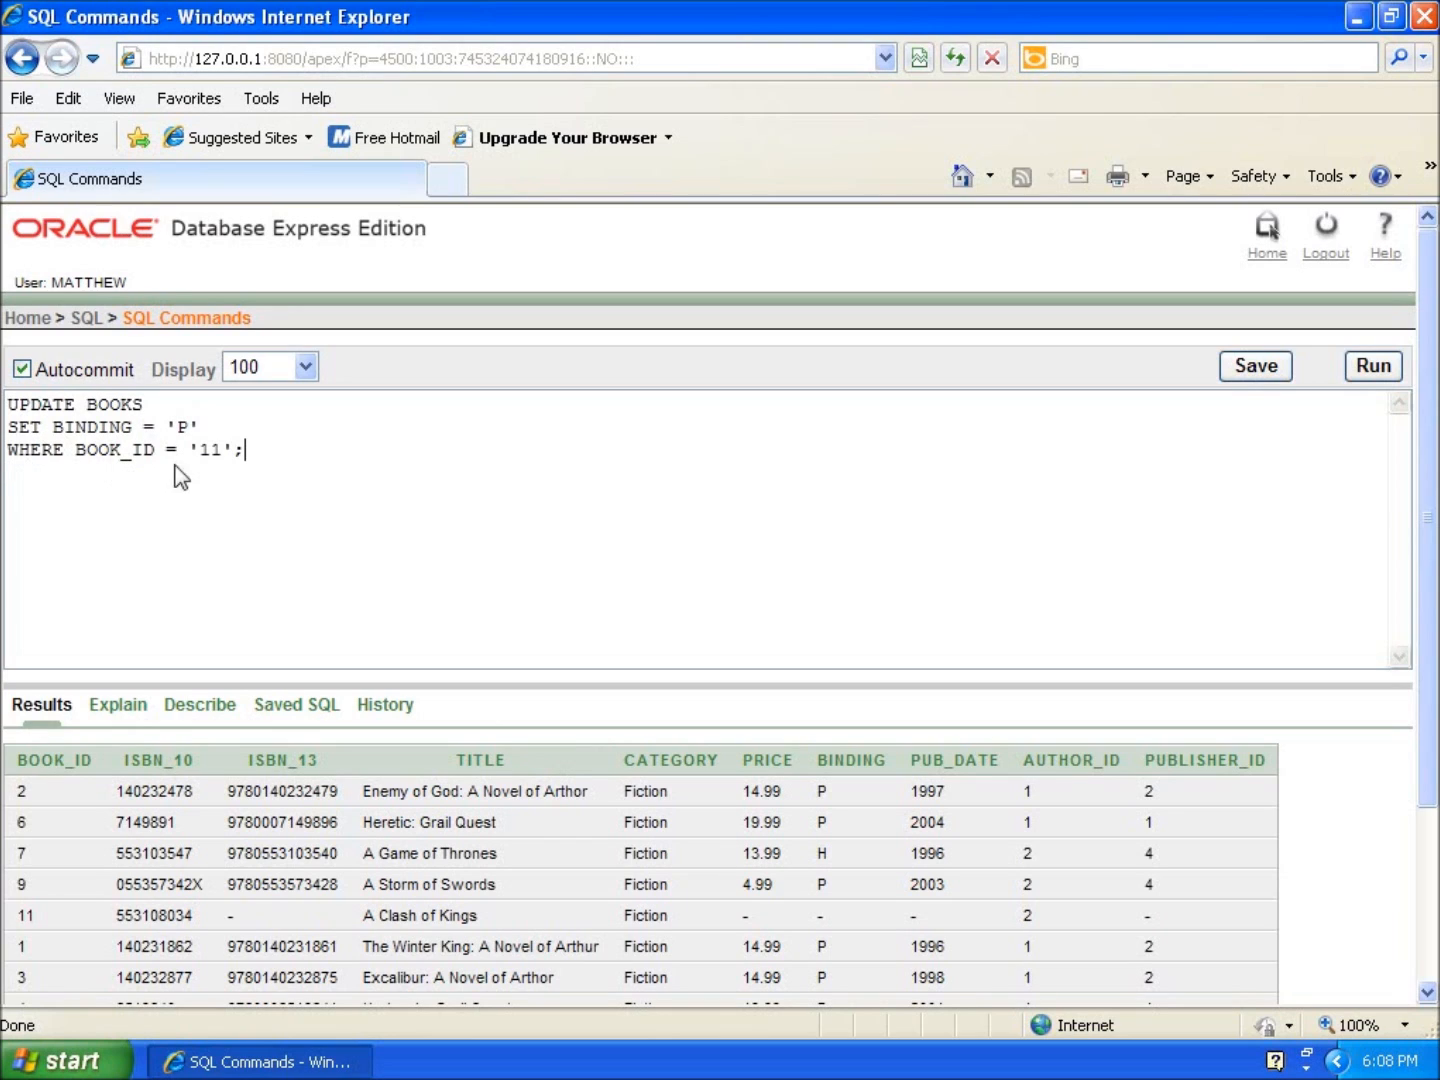
{"action": "mouse_move", "coordinate": [172, 920]}
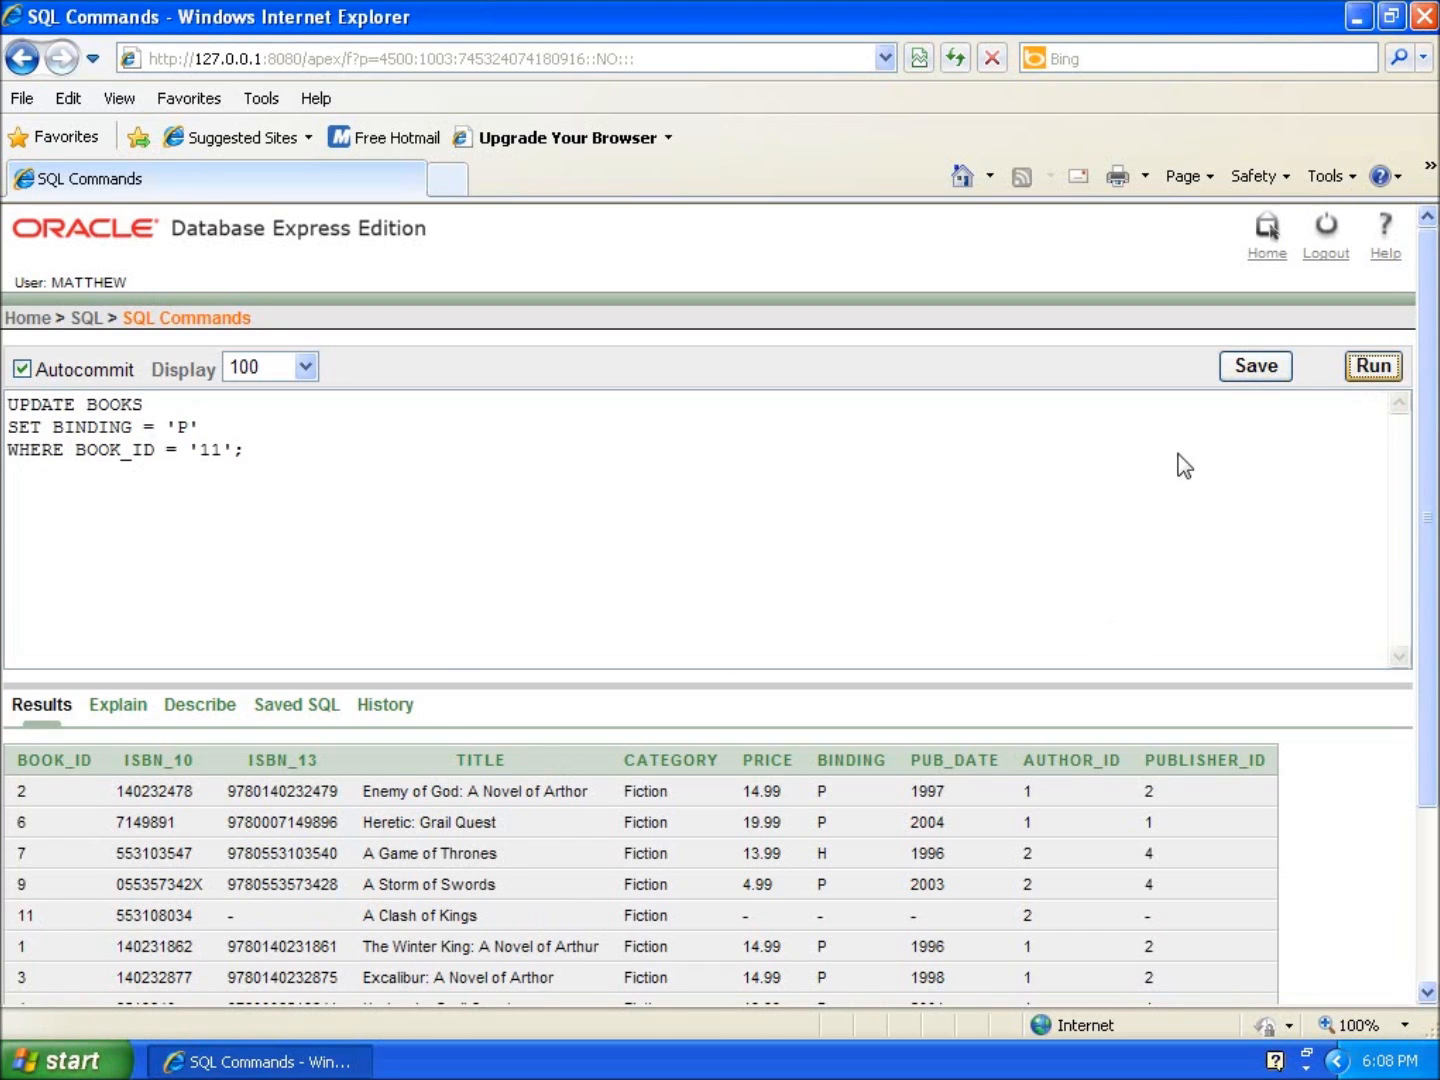
- Run the UPDATE statement, changing one row's binding to P
{"action": "left_click", "coordinate": [1373, 365]}
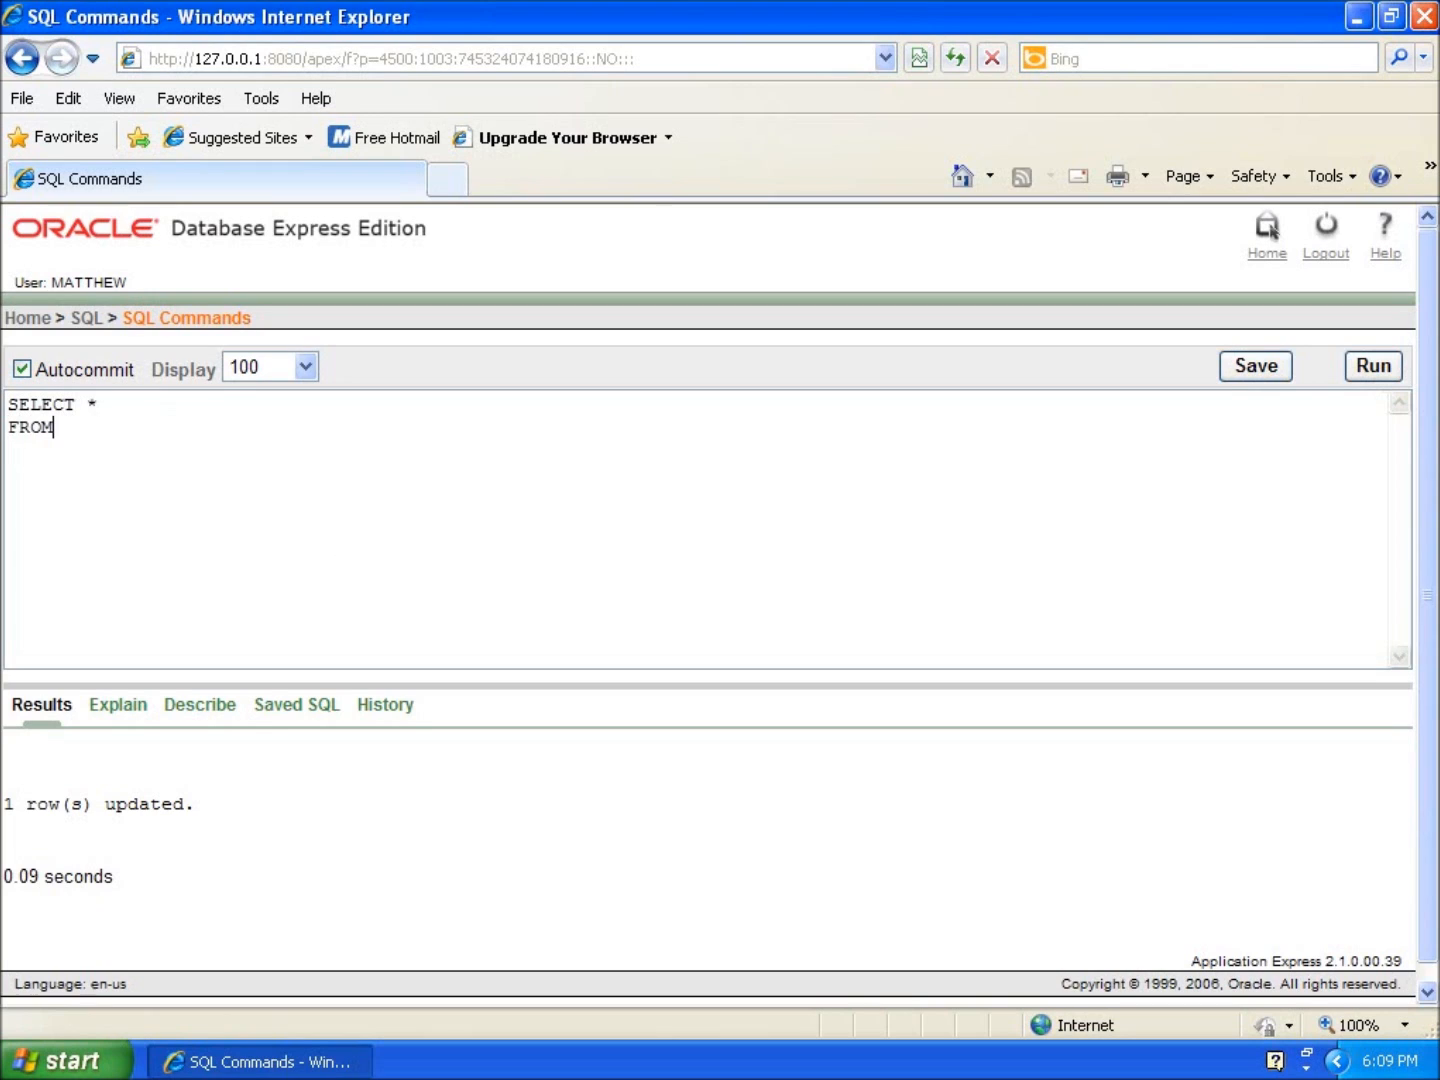
- Run SELECT * FROM BOOKS; and scroll the results to confirm book 11 has binding P
{"action": "type", "text": "BOOKS"}
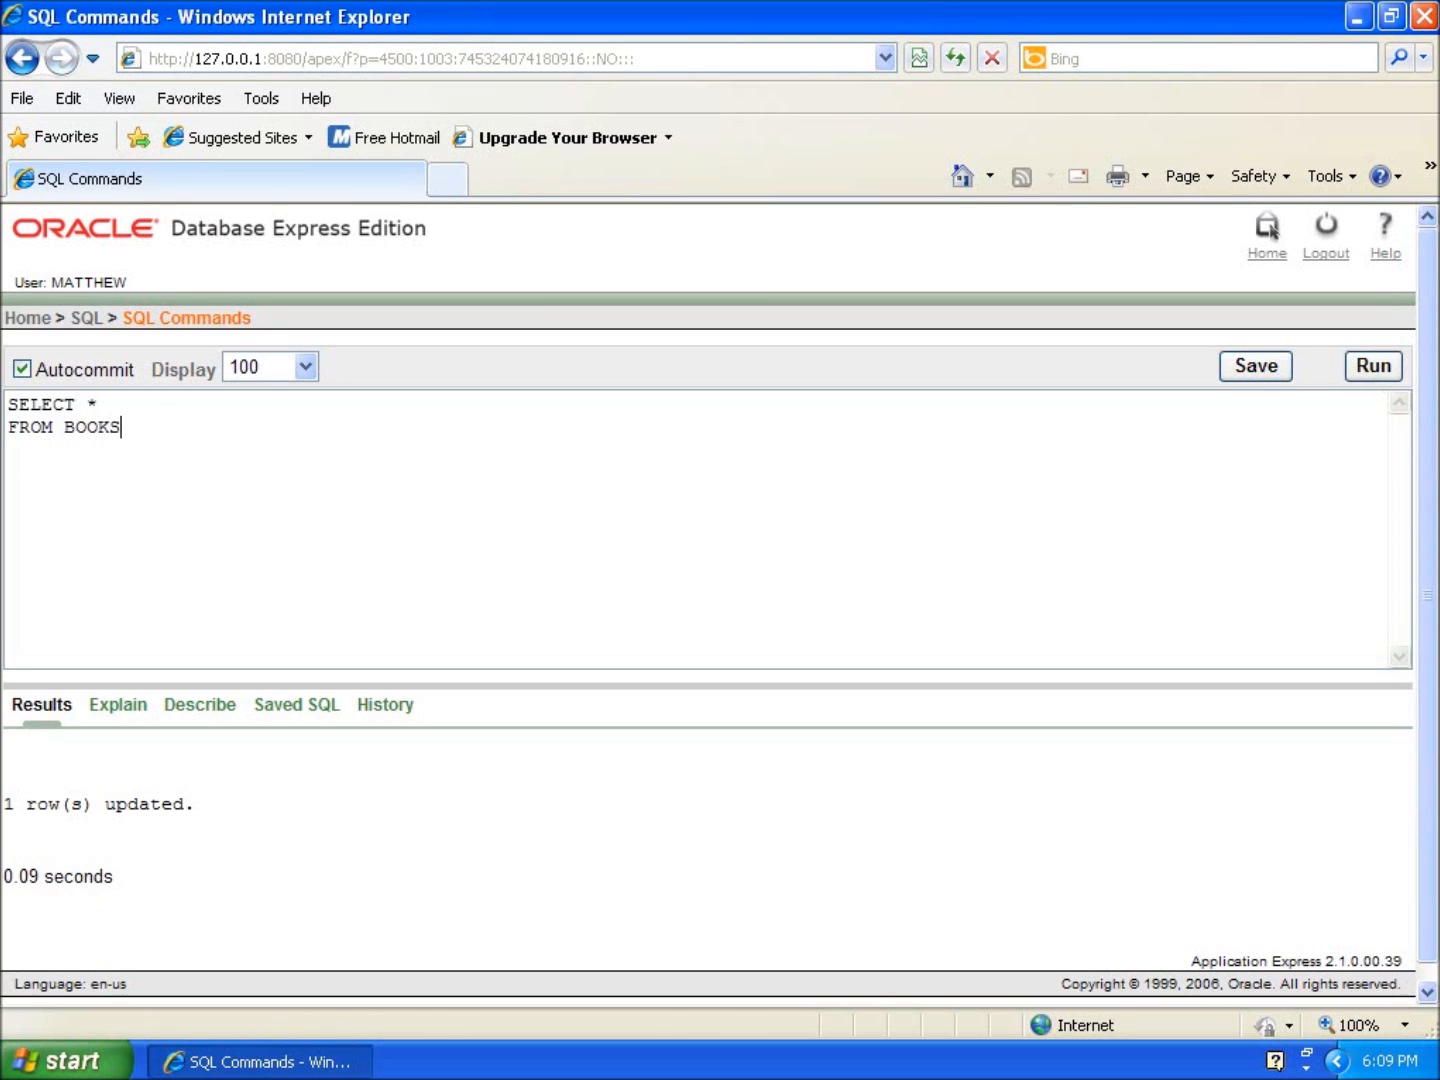
{"action": "type", "text": ";"}
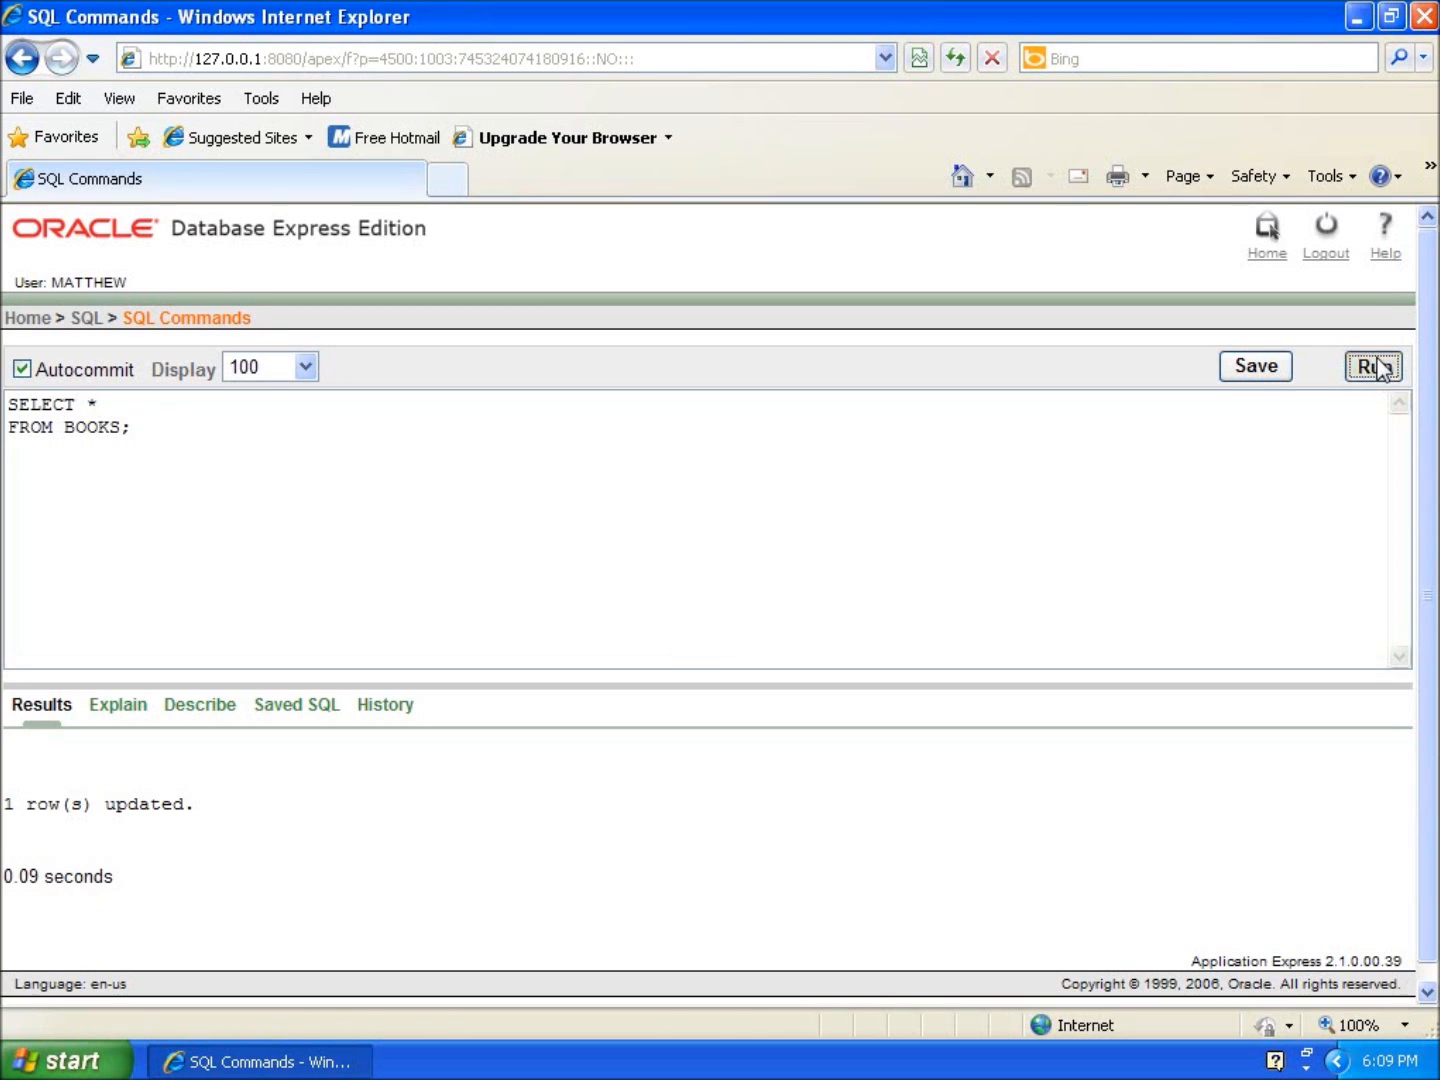
{"action": "left_click", "coordinate": [1373, 366]}
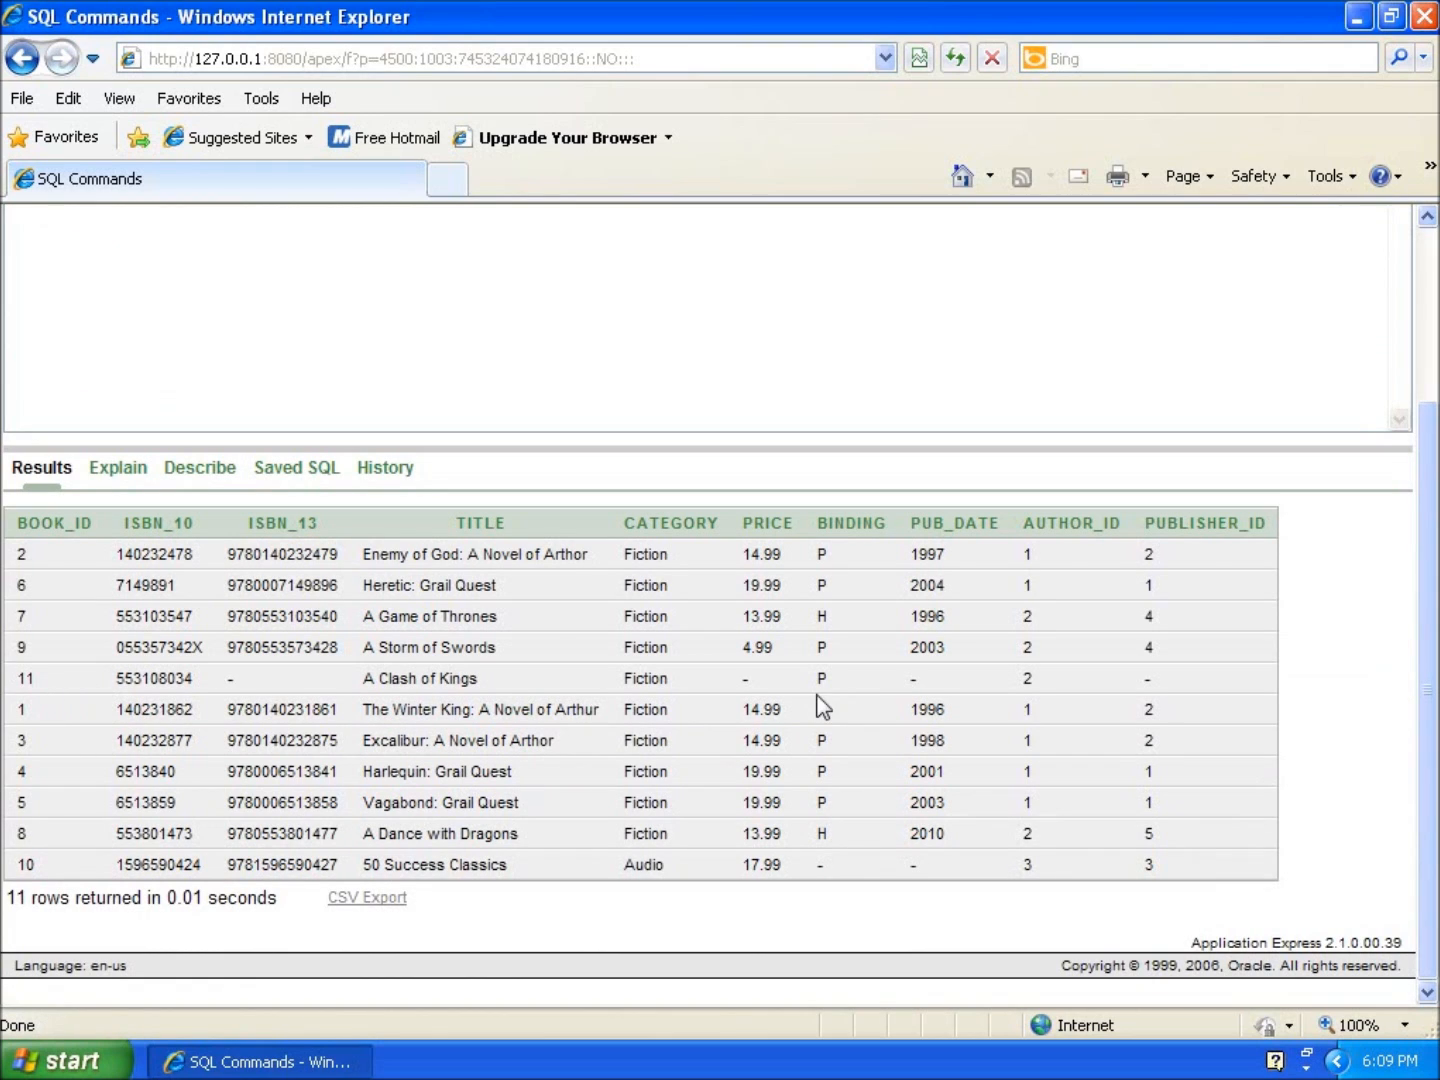
{"action": "mouse_move", "coordinate": [872, 707]}
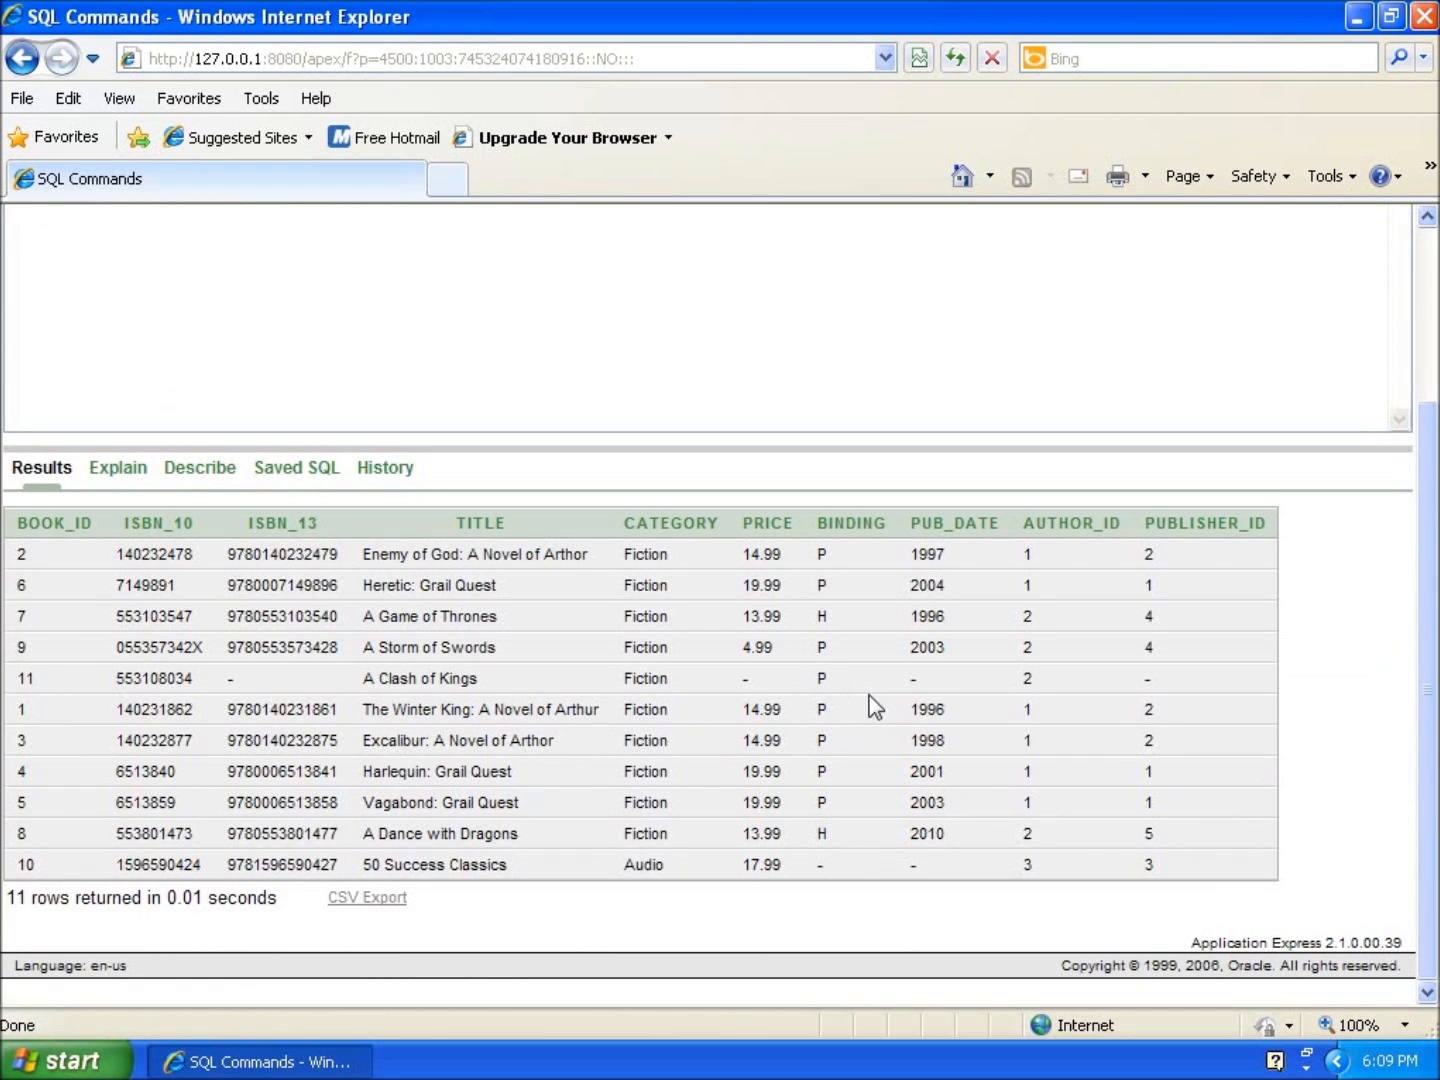
{"action": "scroll", "scroll_direction": "up", "scroll_amount": 3}
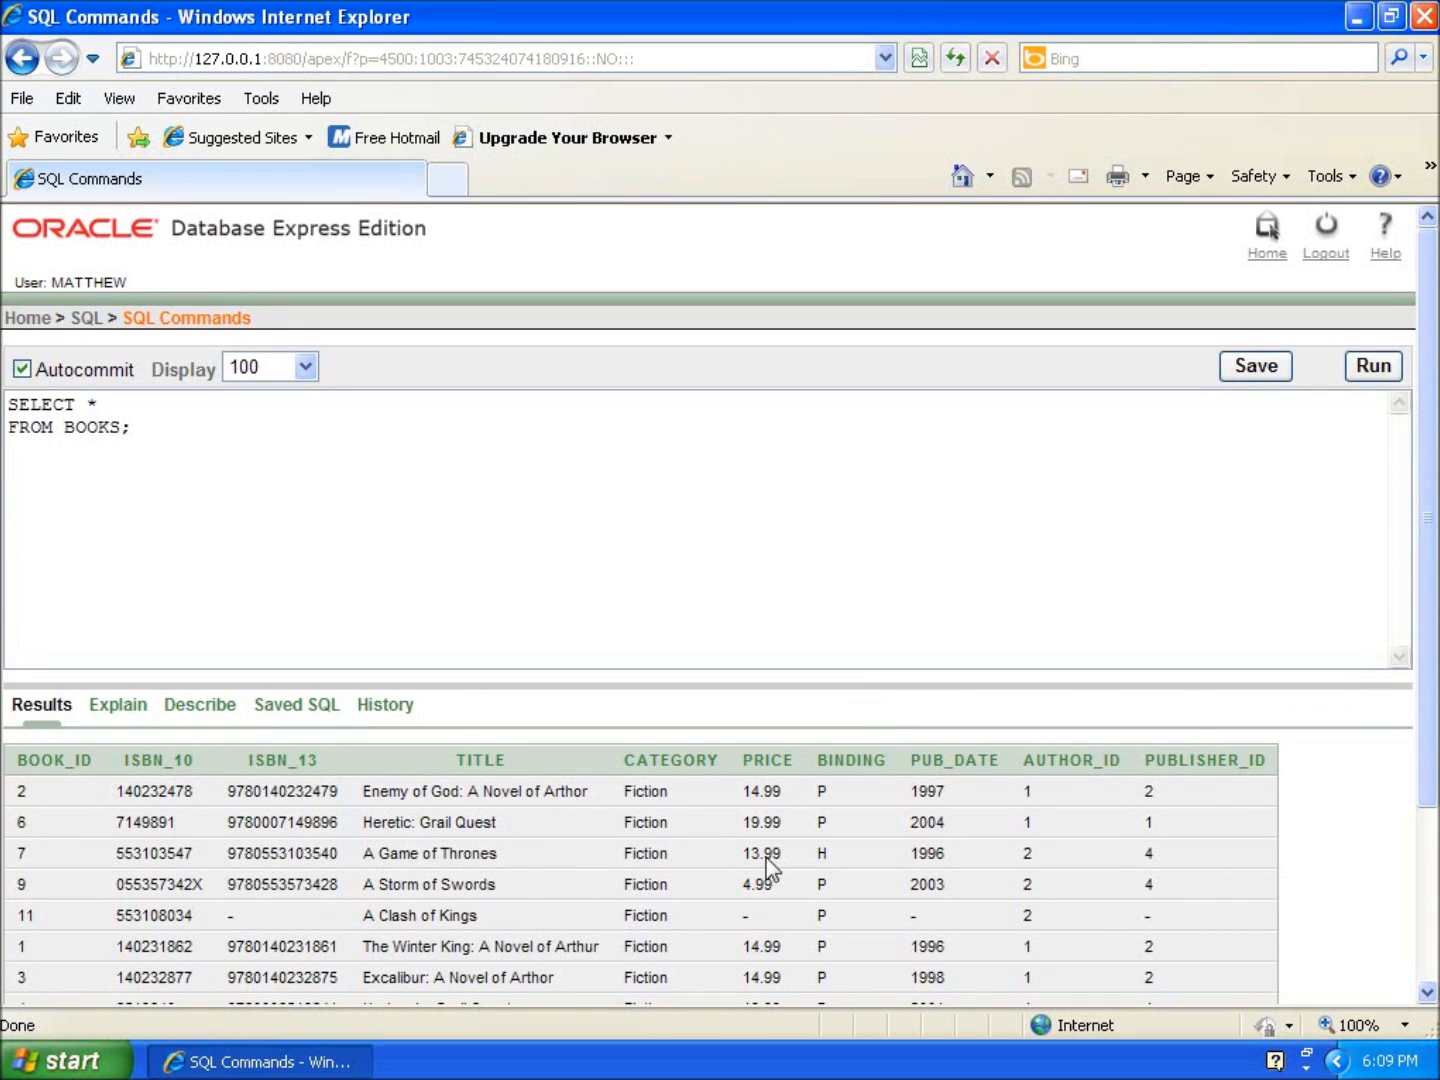
{"action": "mouse_move", "coordinate": [822, 856]}
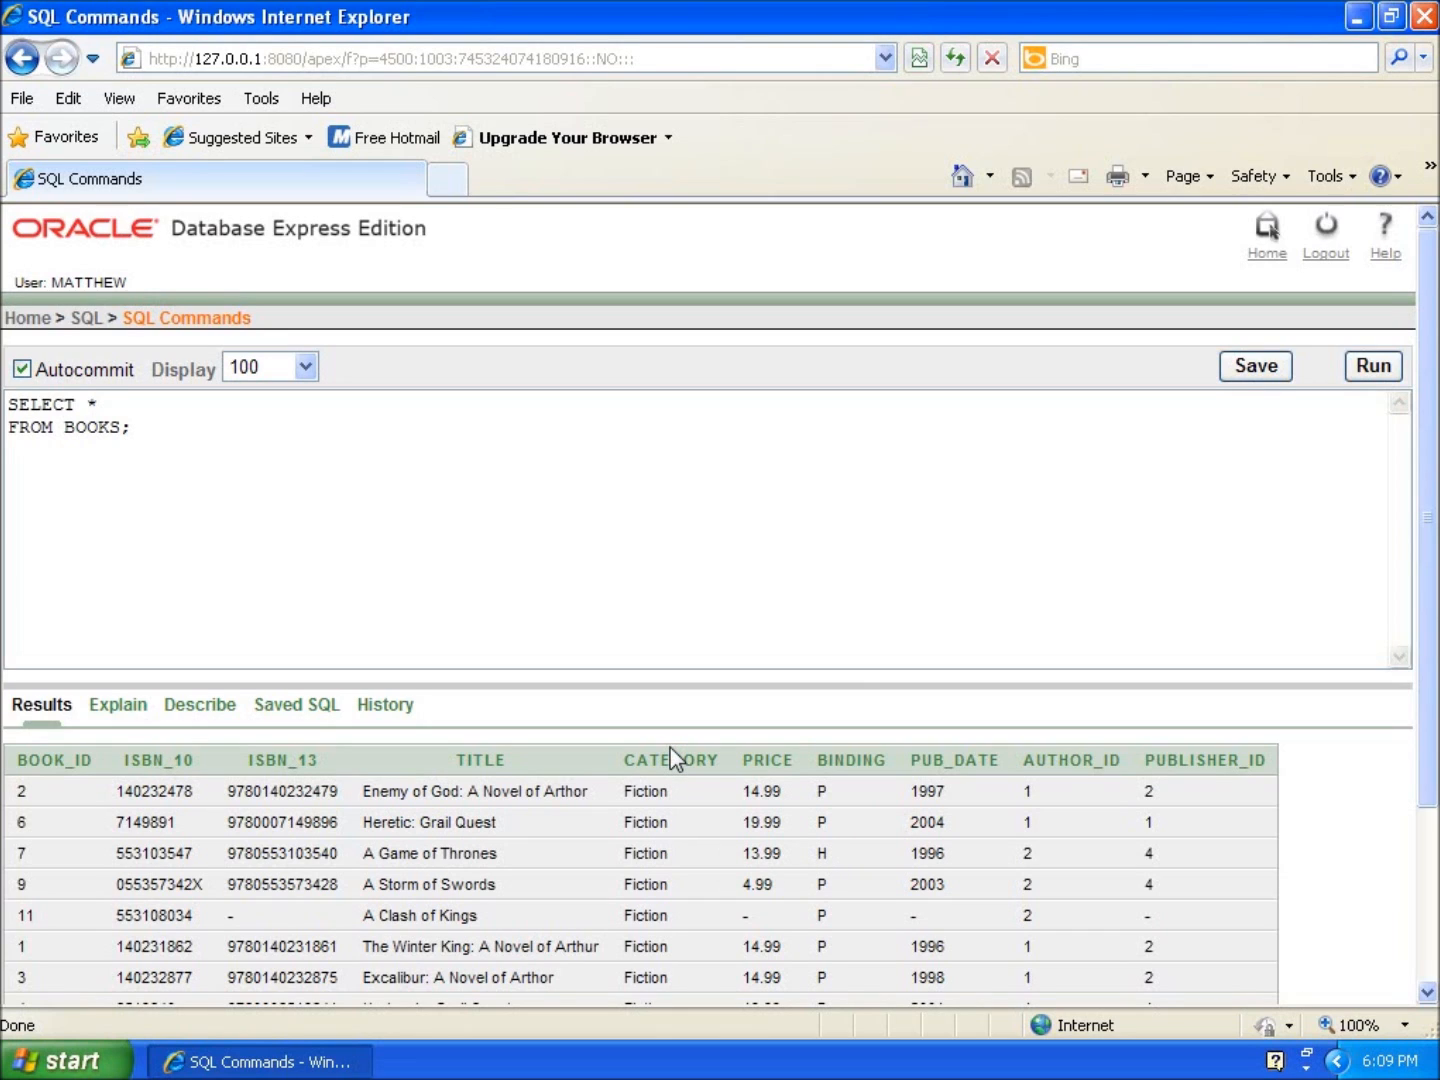
{"action": "mouse_move", "coordinate": [672, 758]}
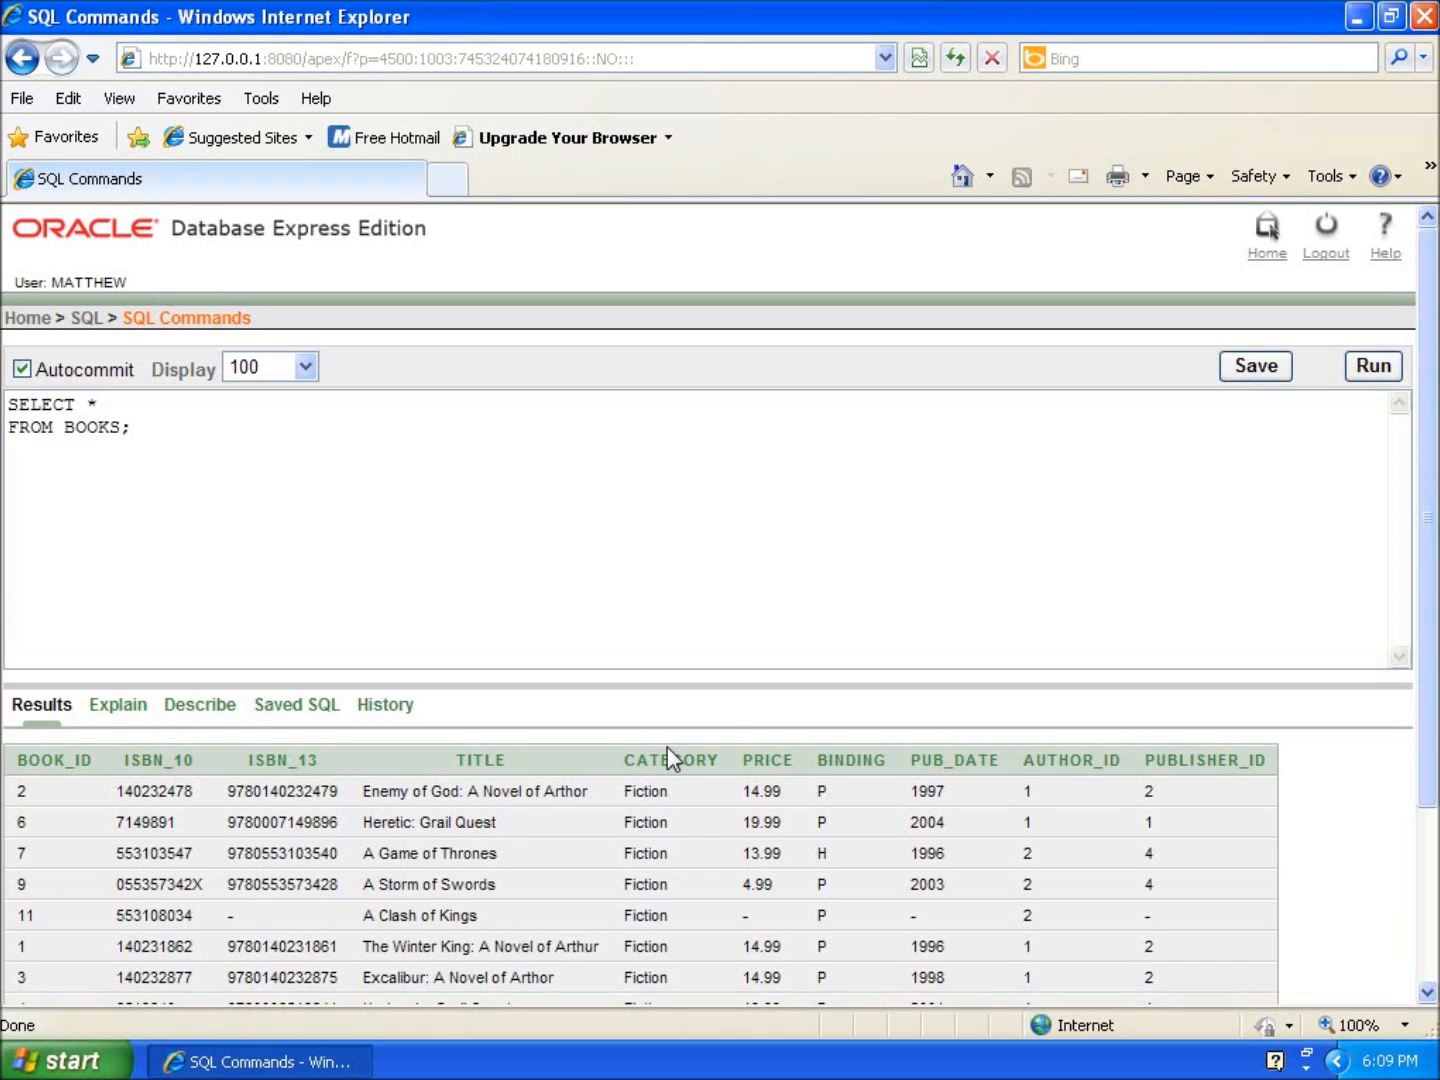